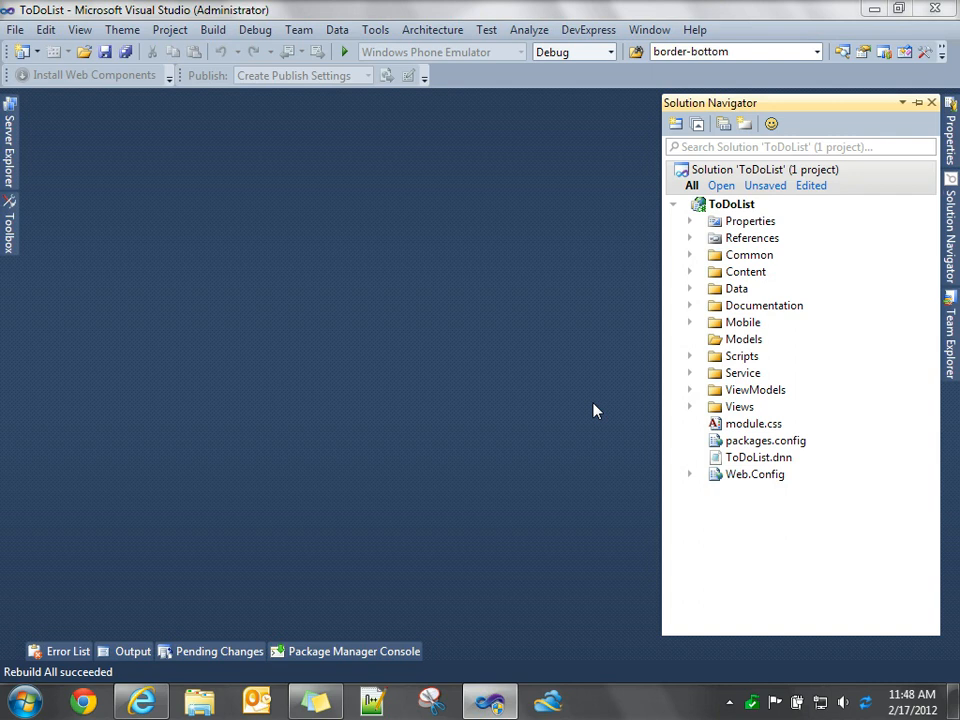
- Expand the Data folder and open the ToDoList.edmx entity model diagram
{"action": "left_click", "coordinate": [736, 288]}
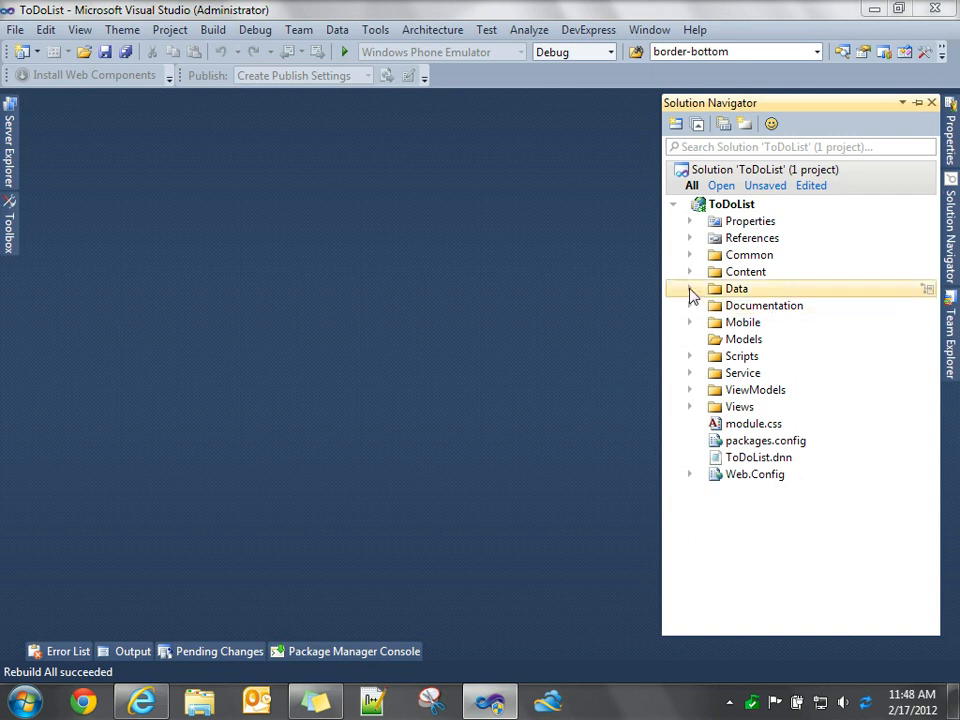
{"action": "left_click", "coordinate": [688, 288]}
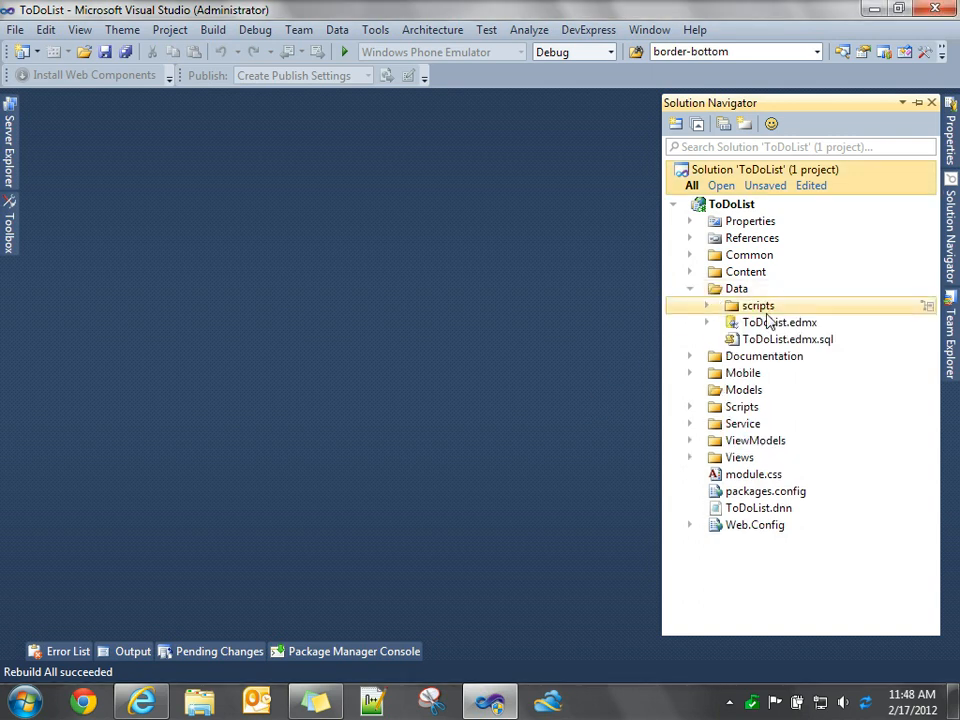
{"action": "left_click", "coordinate": [780, 322]}
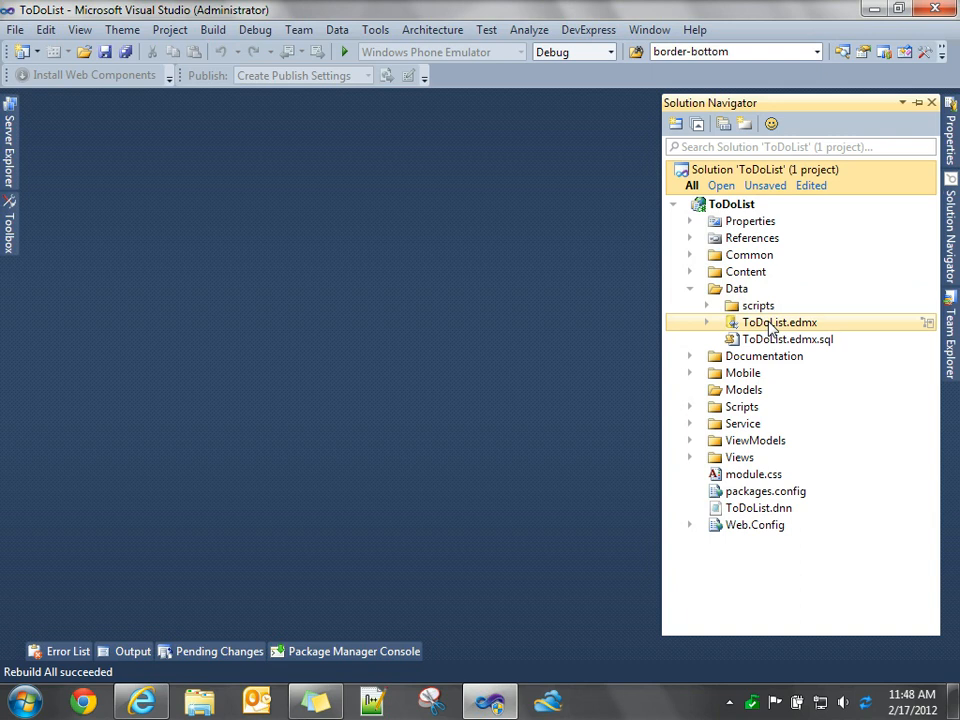
{"action": "double_click", "coordinate": [778, 322]}
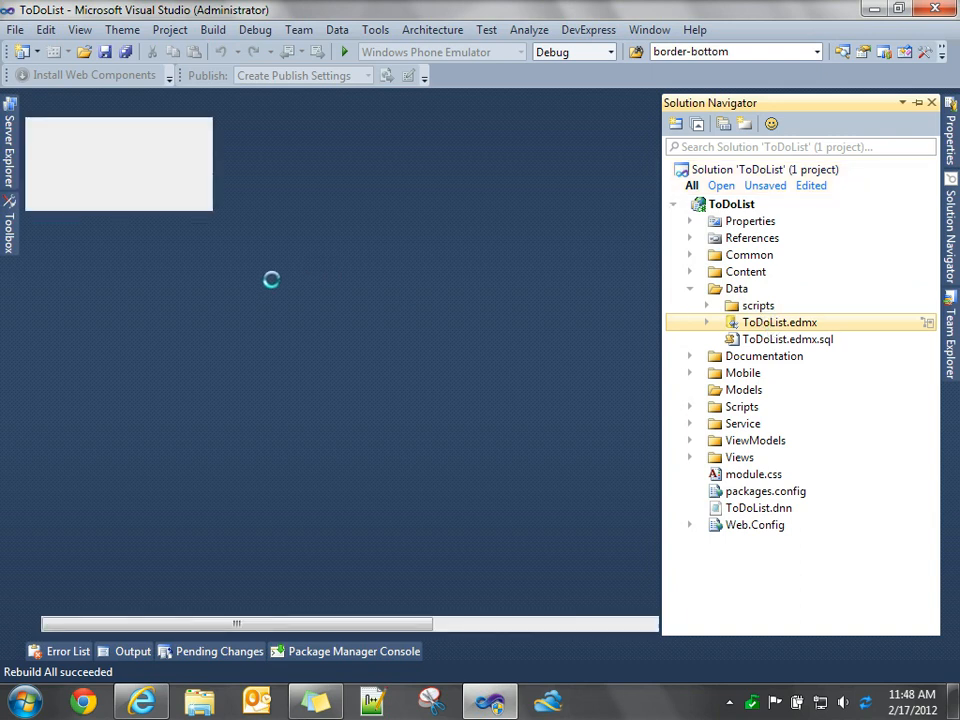
{"action": "double_click", "coordinate": [778, 320]}
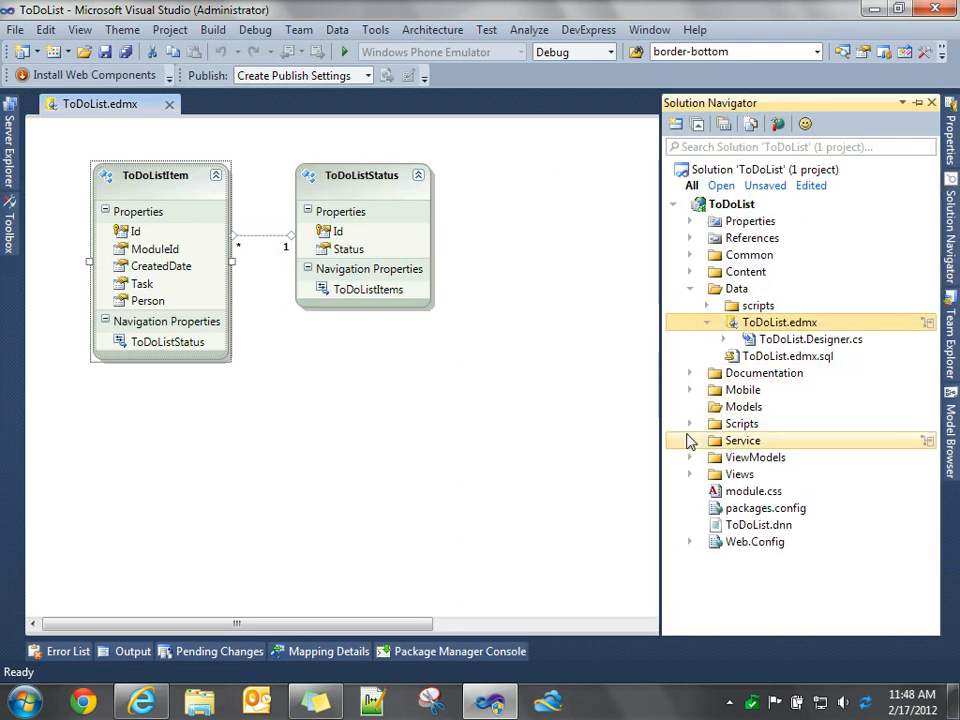
- Expand the Service folder and reveal the ToDoList data service file
{"action": "left_click", "coordinate": [690, 440]}
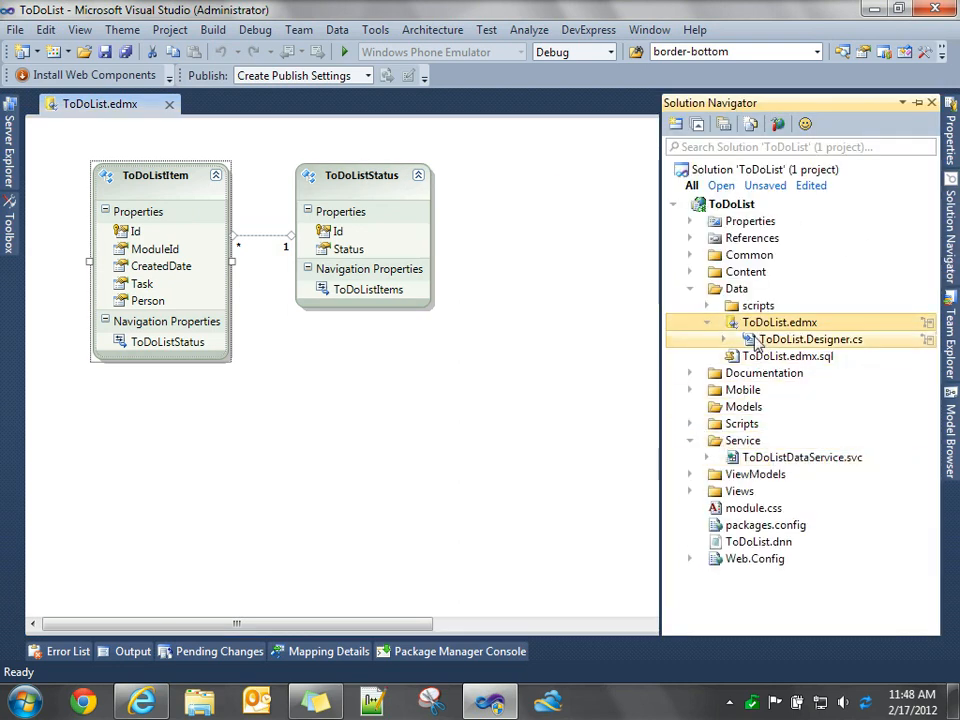
{"action": "left_click", "coordinate": [800, 456]}
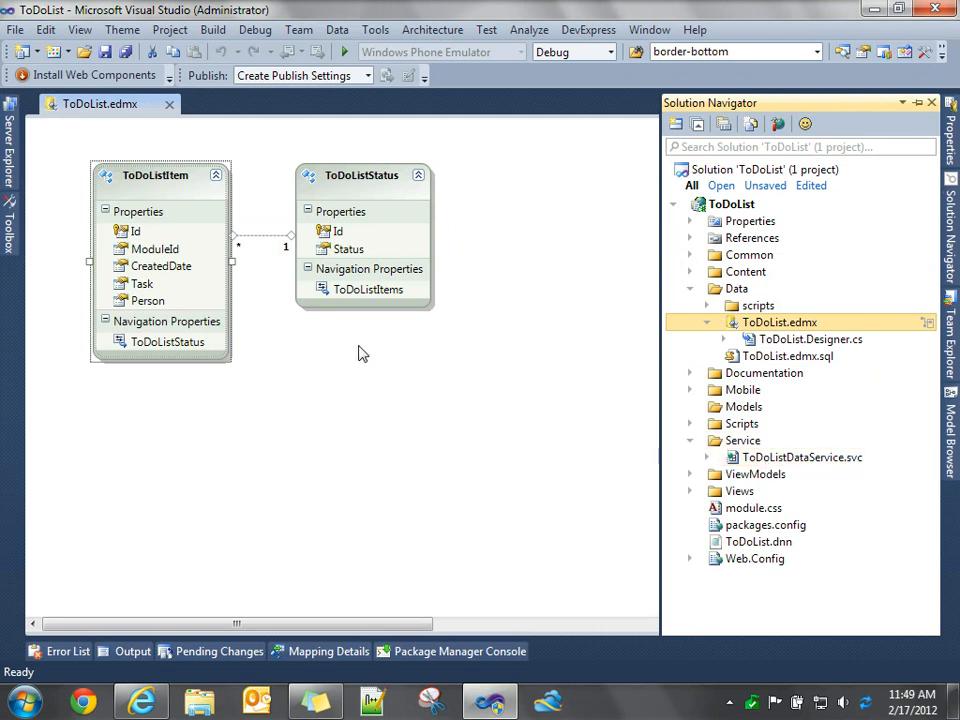
{"action": "mouse_move", "coordinate": [400, 368]}
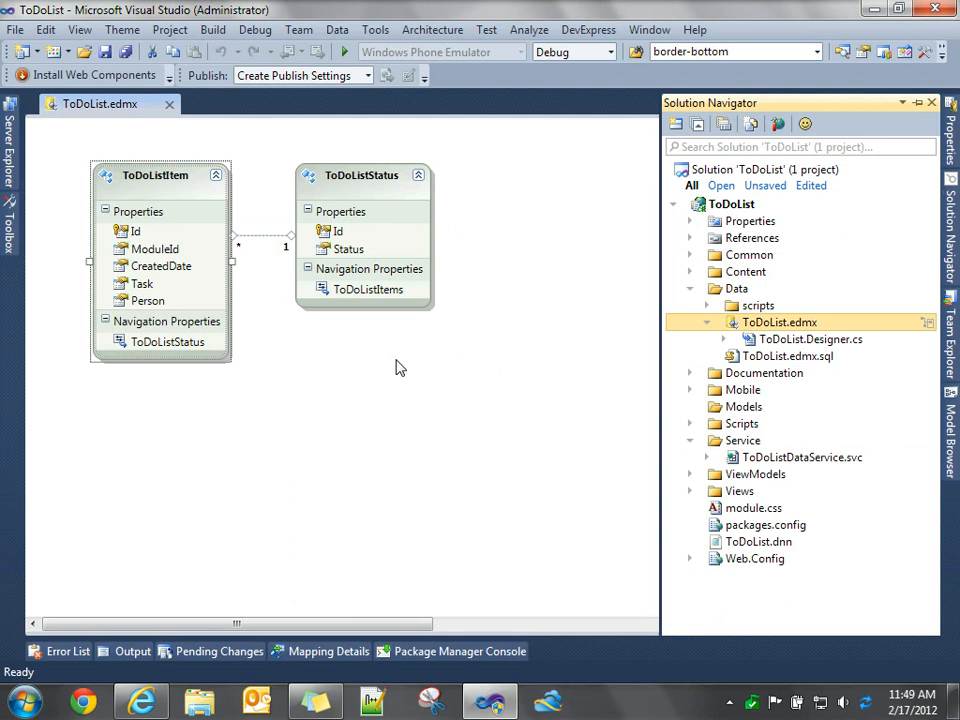
{"action": "left_click", "coordinate": [800, 456]}
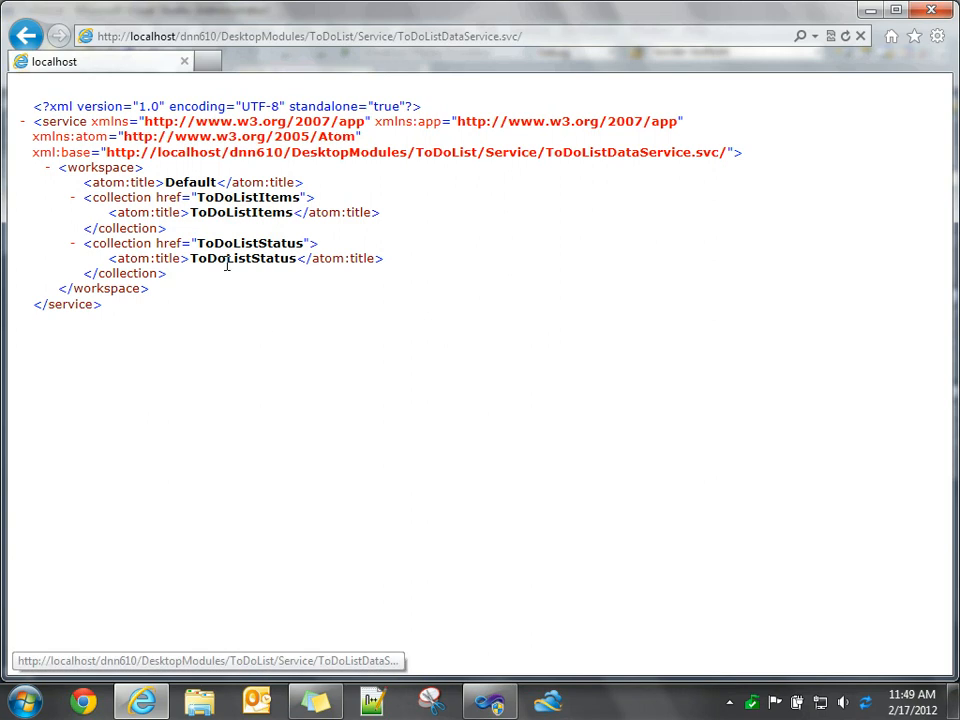
- View the ToDoListStatus collection feed with its Open, Closed and Cancelled entries
{"action": "left_click", "coordinate": [300, 36]}
{"action": "type", "text": "ToDoListStatus/"}
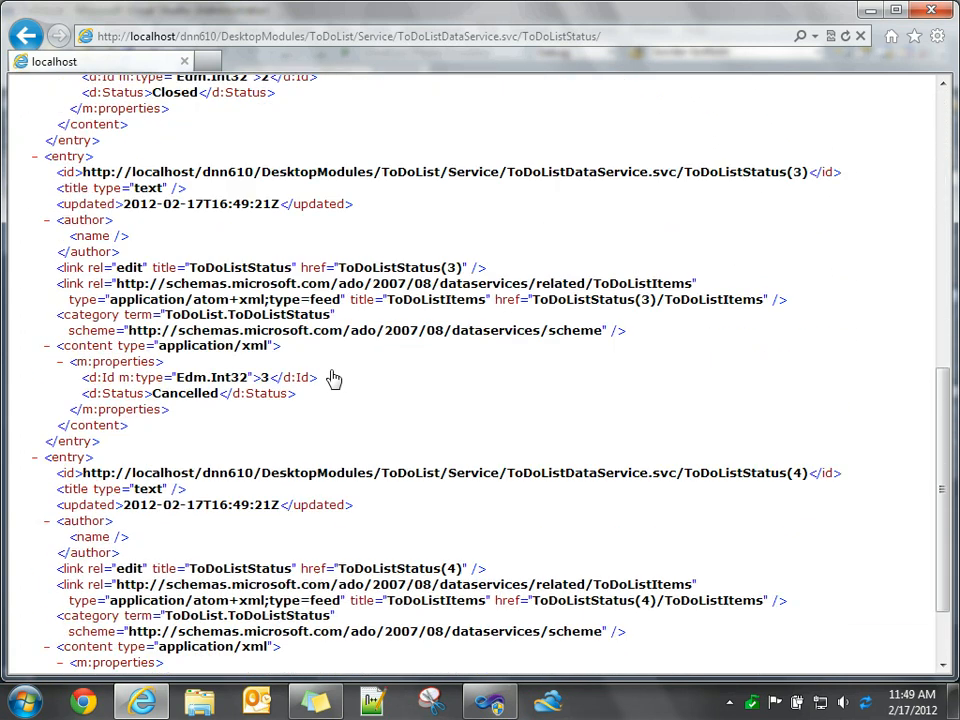
{"action": "scroll", "scroll_direction": "down", "scroll_amount": 3}
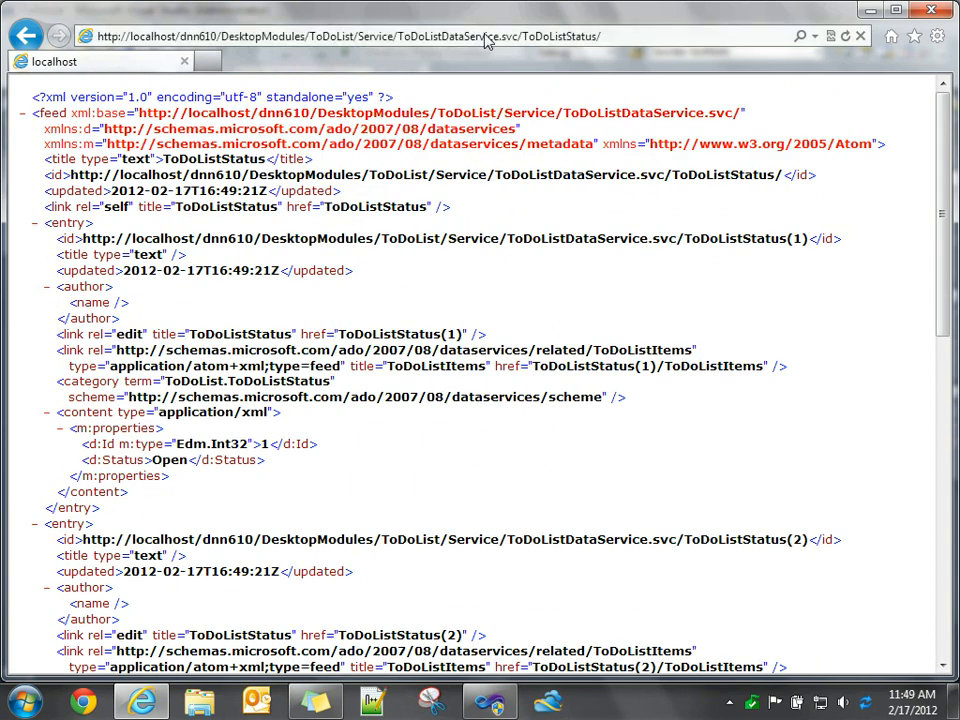
{"action": "mouse_move", "coordinate": [516, 40]}
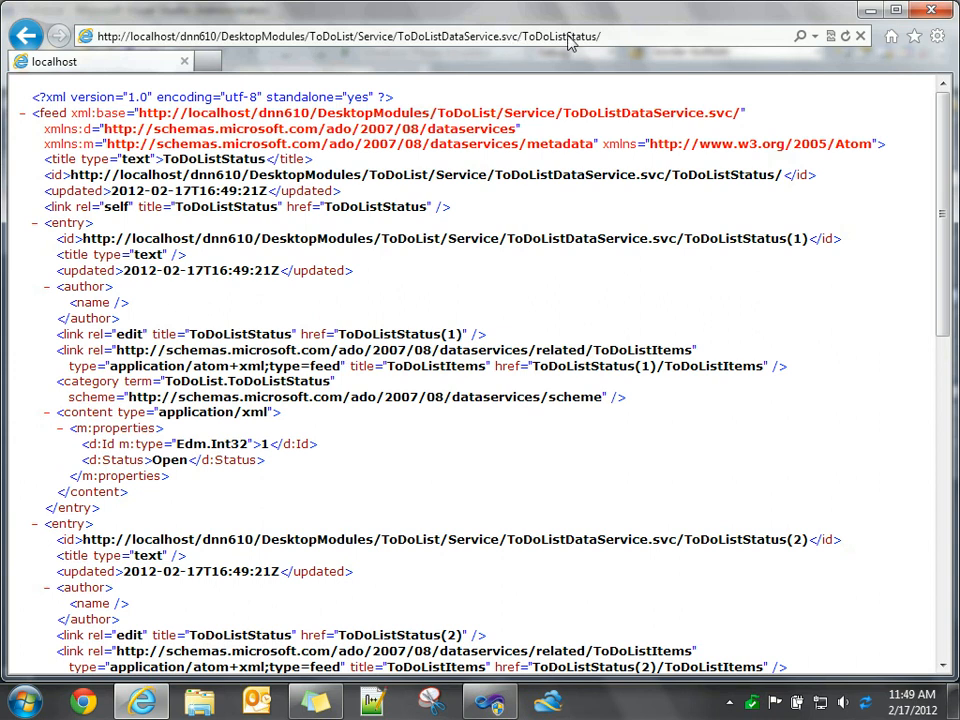
{"action": "mouse_move", "coordinate": [584, 112]}
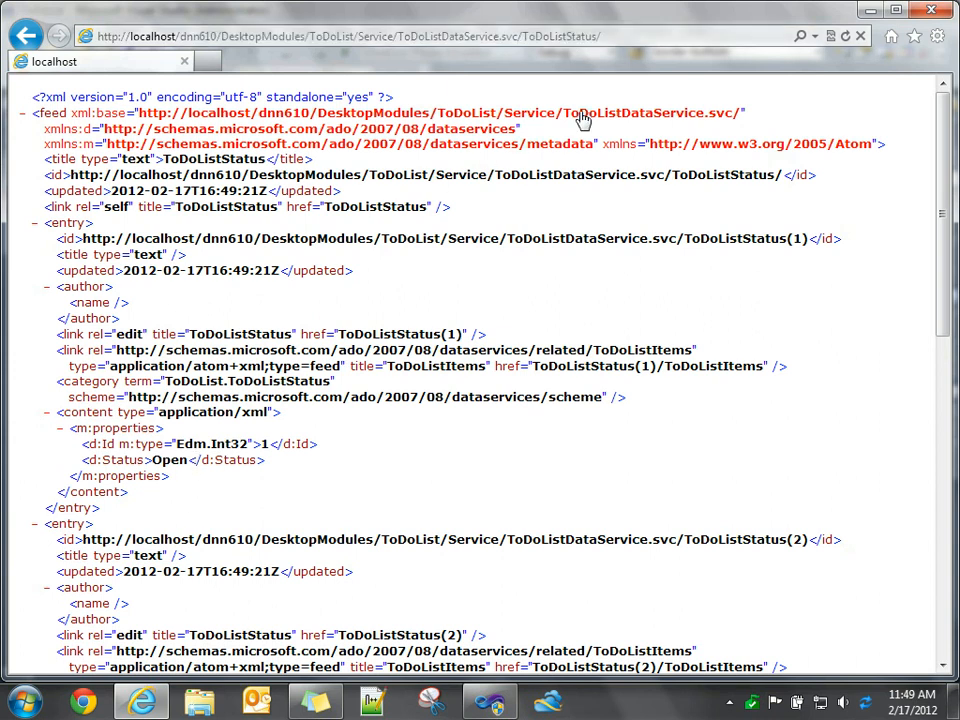
- Request single entries by key: ToDoListStatus(2), then ToDoListItems(1)
{"action": "left_click", "coordinate": [400, 36]}
{"action": "type", "text": "(2)"}
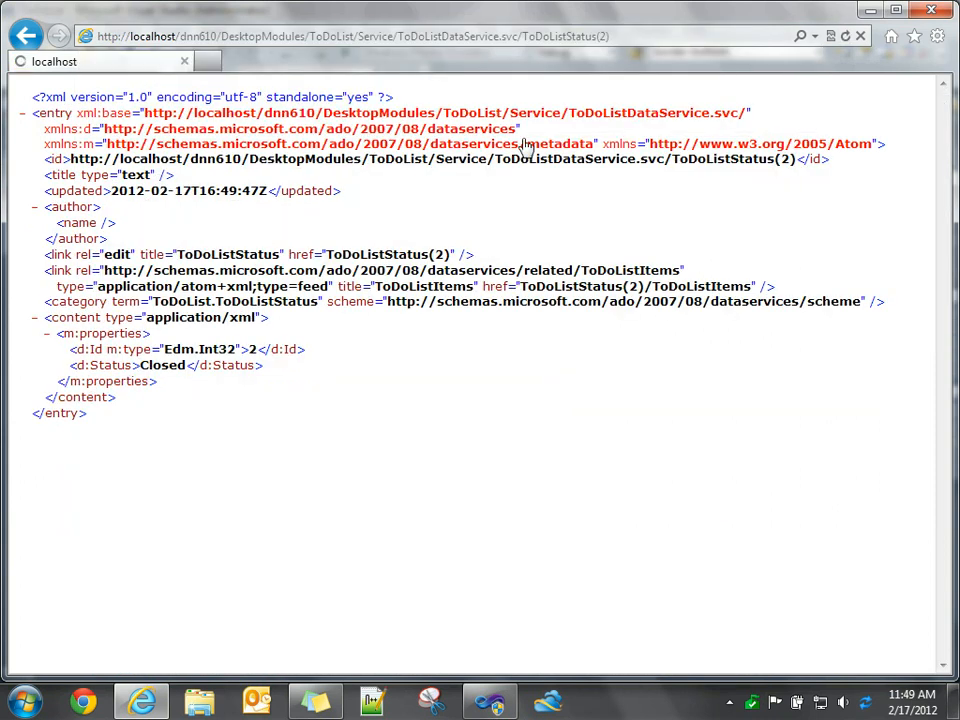
{"action": "mouse_move", "coordinate": [518, 124]}
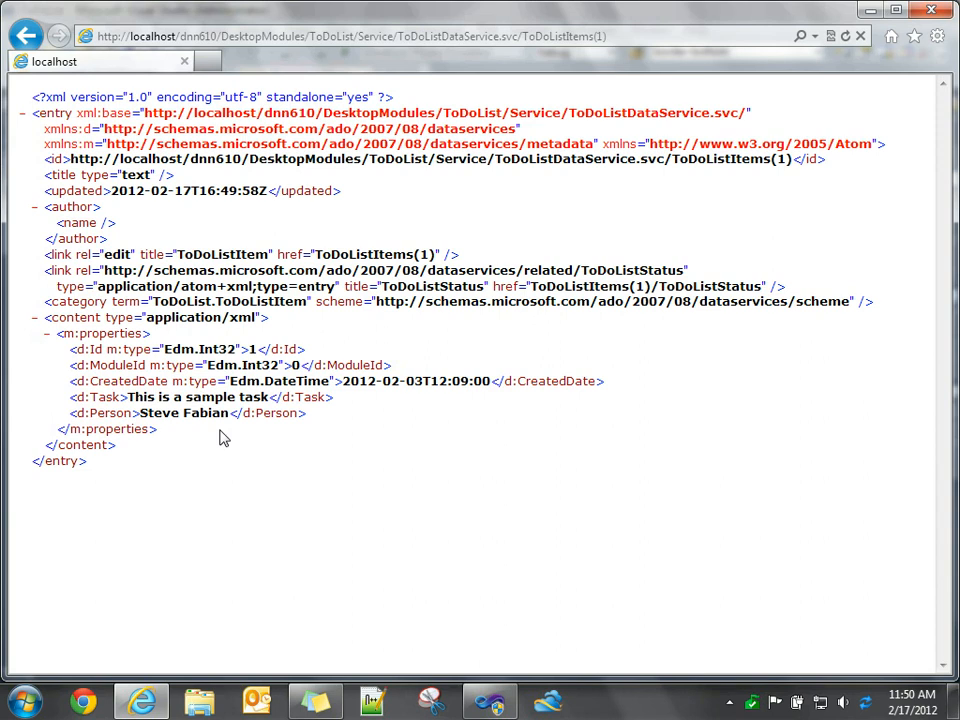
{"action": "mouse_move", "coordinate": [496, 630]}
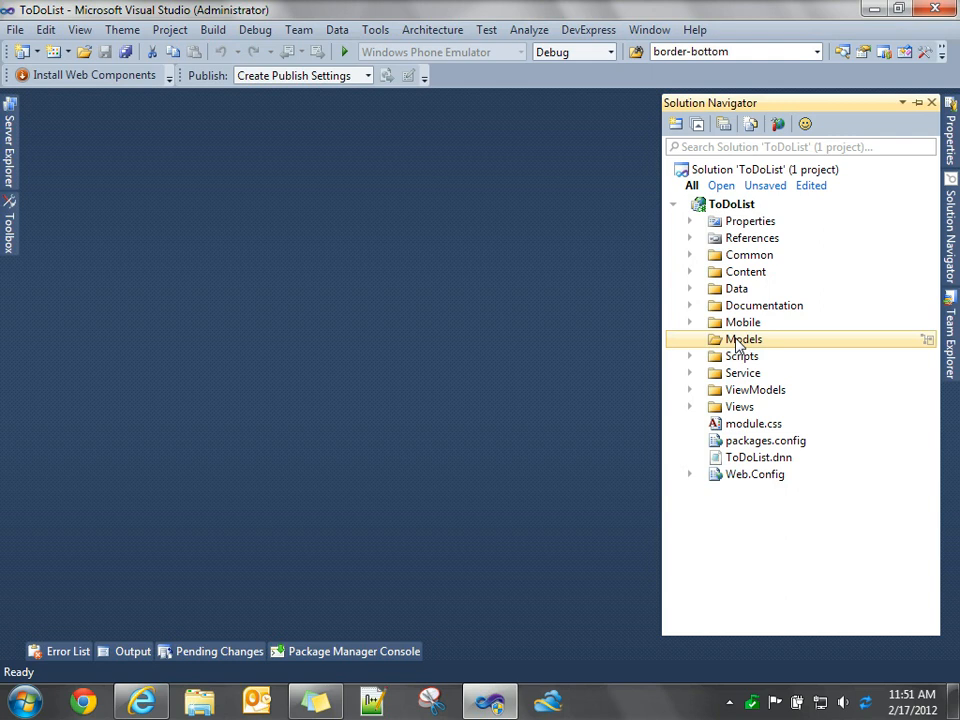
- Add a new JScript file named View.js to the Models folder
{"action": "right_click", "coordinate": [744, 340]}
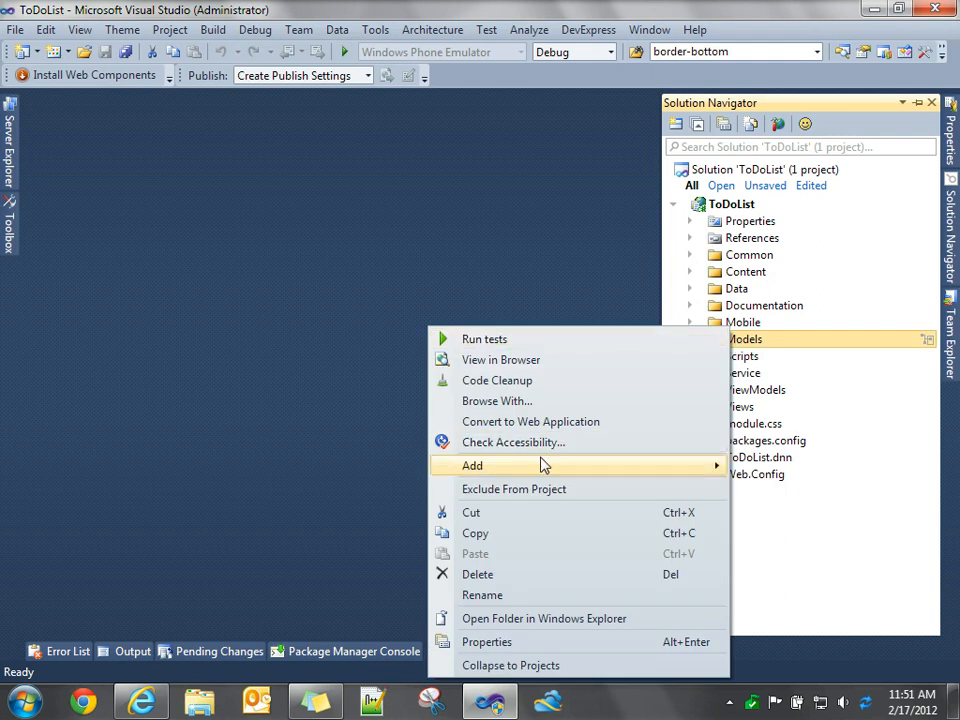
{"action": "left_click", "coordinate": [388, 482]}
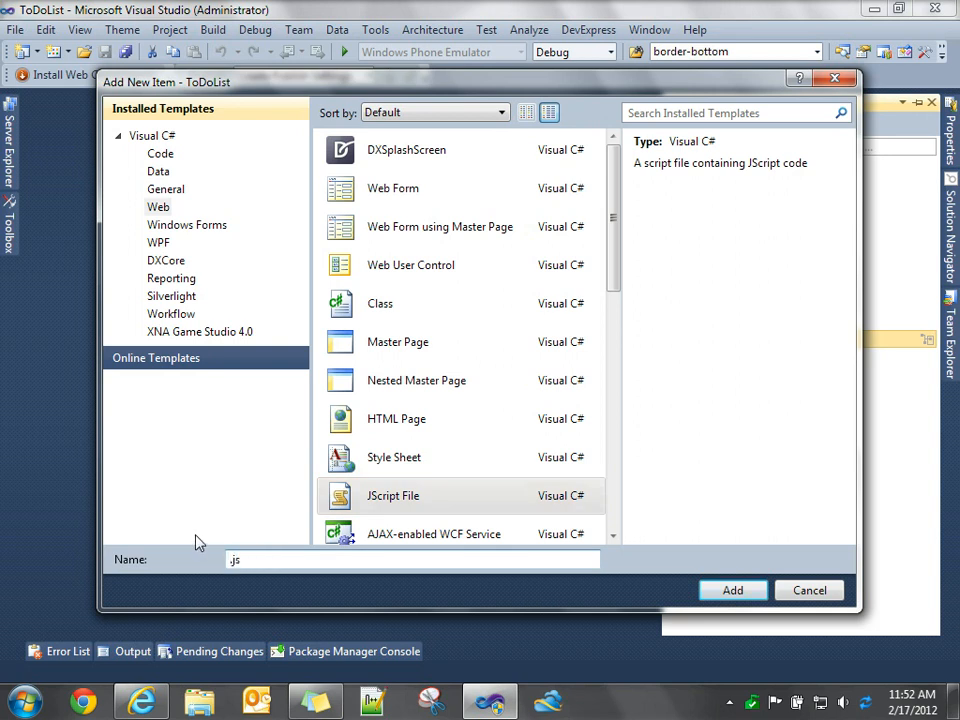
{"action": "type", "text": "View"}
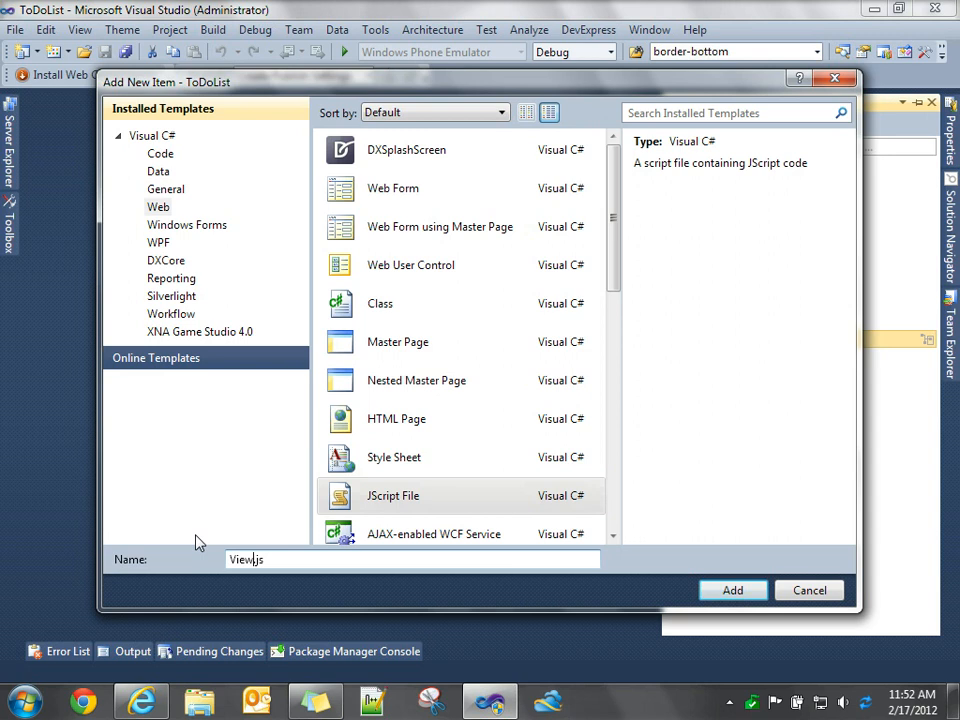
{"action": "left_click", "coordinate": [732, 590]}
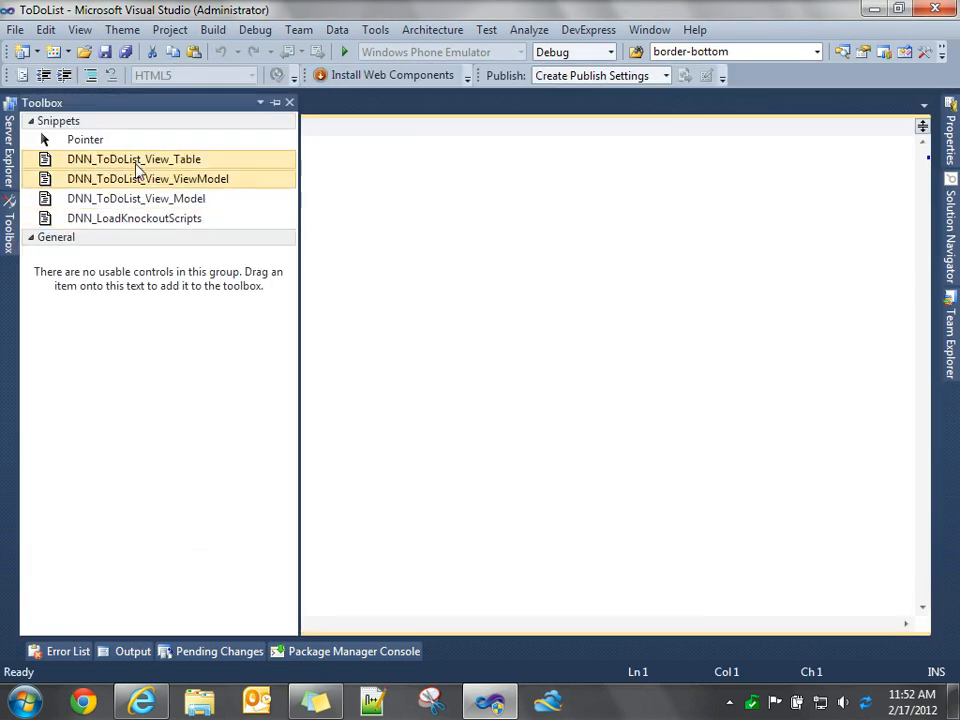
{"action": "left_click", "coordinate": [136, 198]}
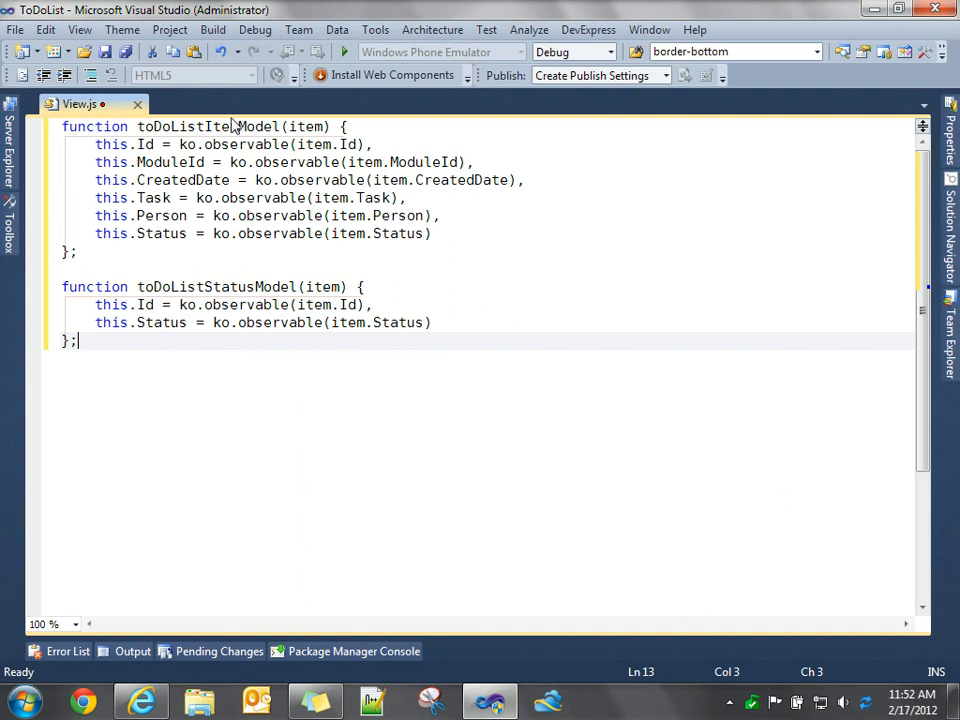
{"action": "double_click", "coordinate": [216, 288]}
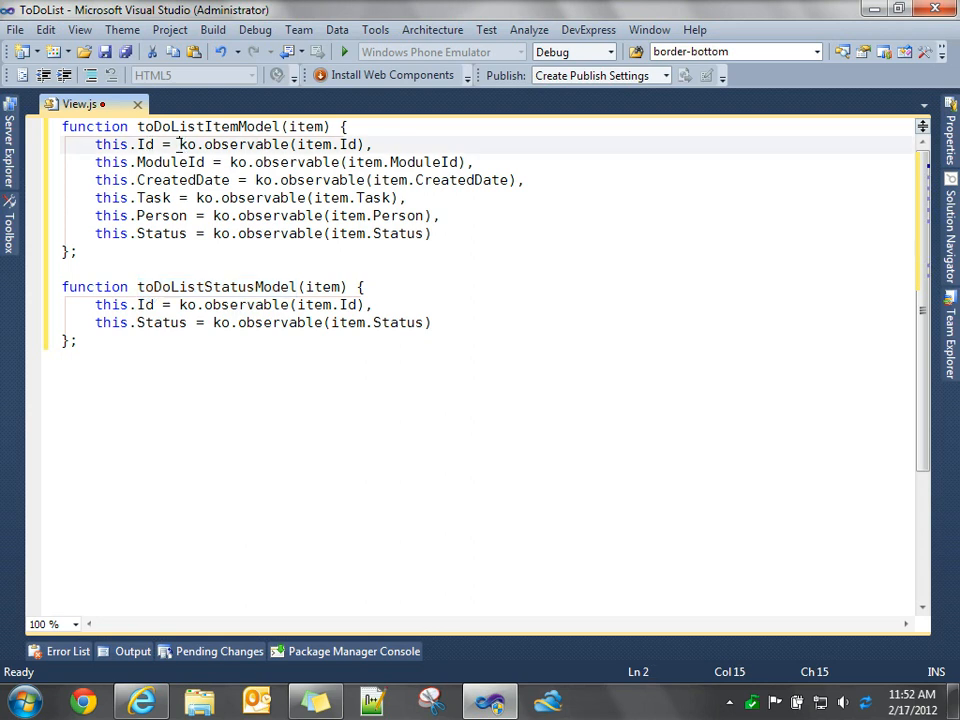
{"action": "double_click", "coordinate": [188, 144]}
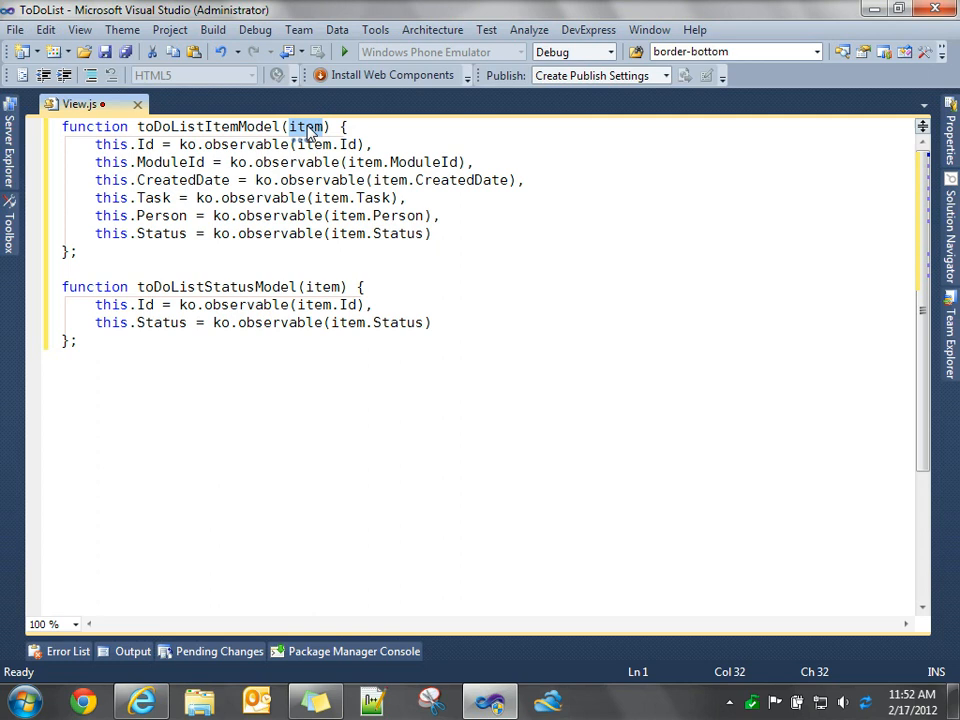
{"action": "mouse_move", "coordinate": [236, 132]}
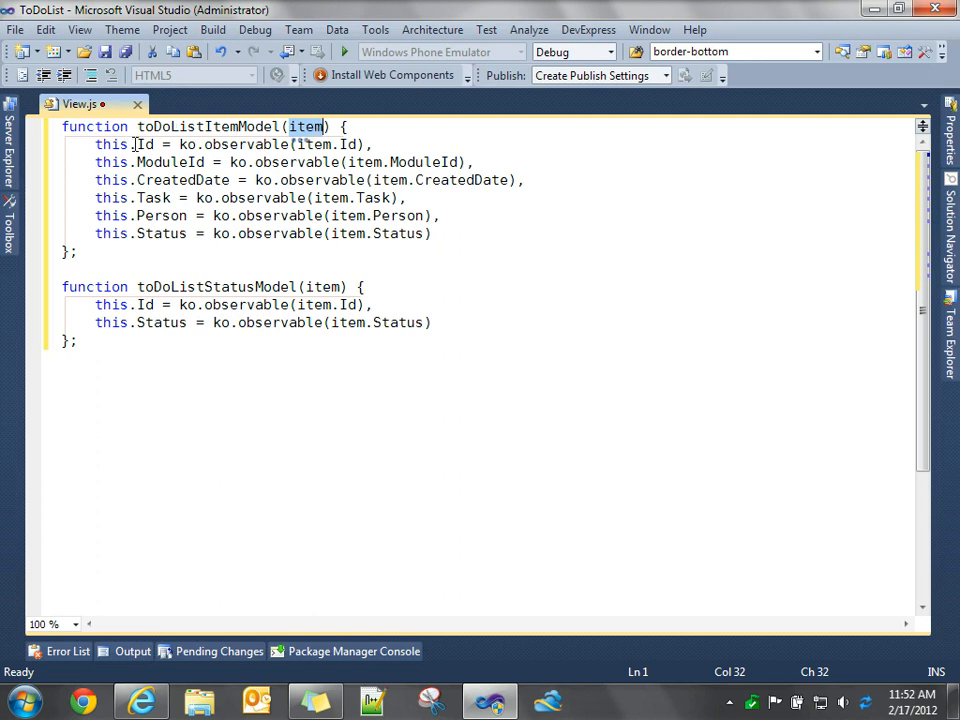
{"action": "left_click", "coordinate": [236, 126]}
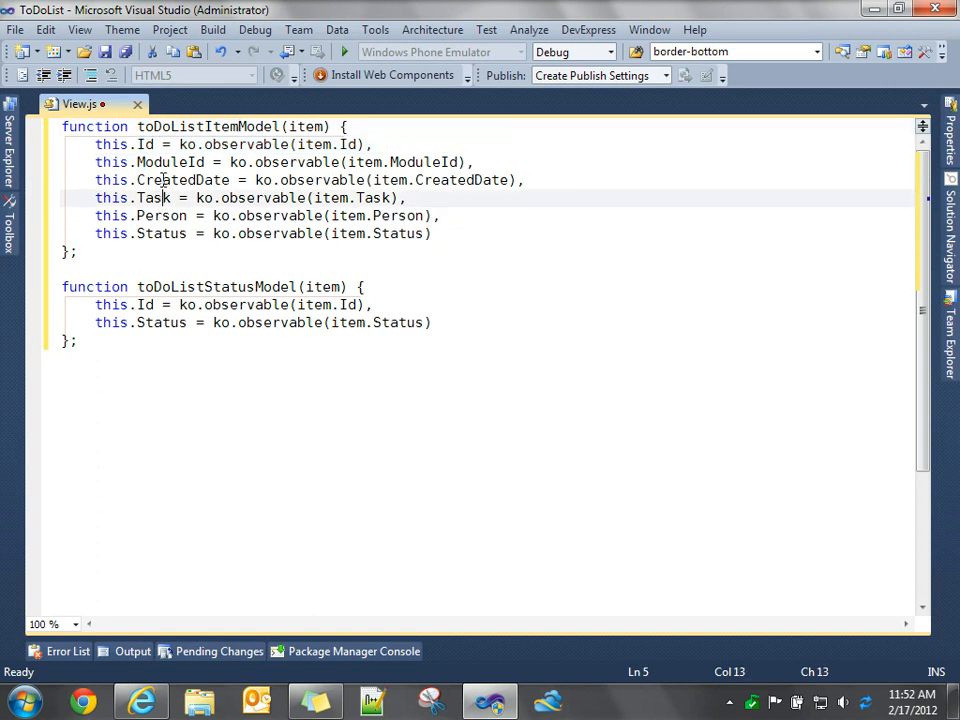
{"action": "left_click", "coordinate": [148, 144]}
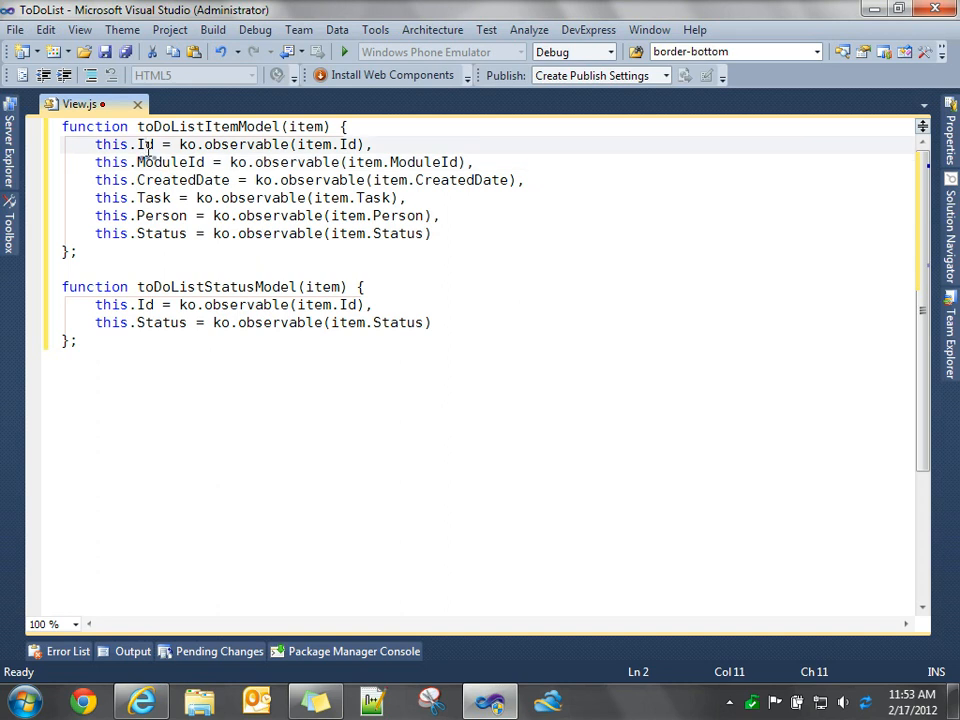
{"action": "left_click_drag", "start_coordinate": [180, 144], "coordinate": [284, 144]}
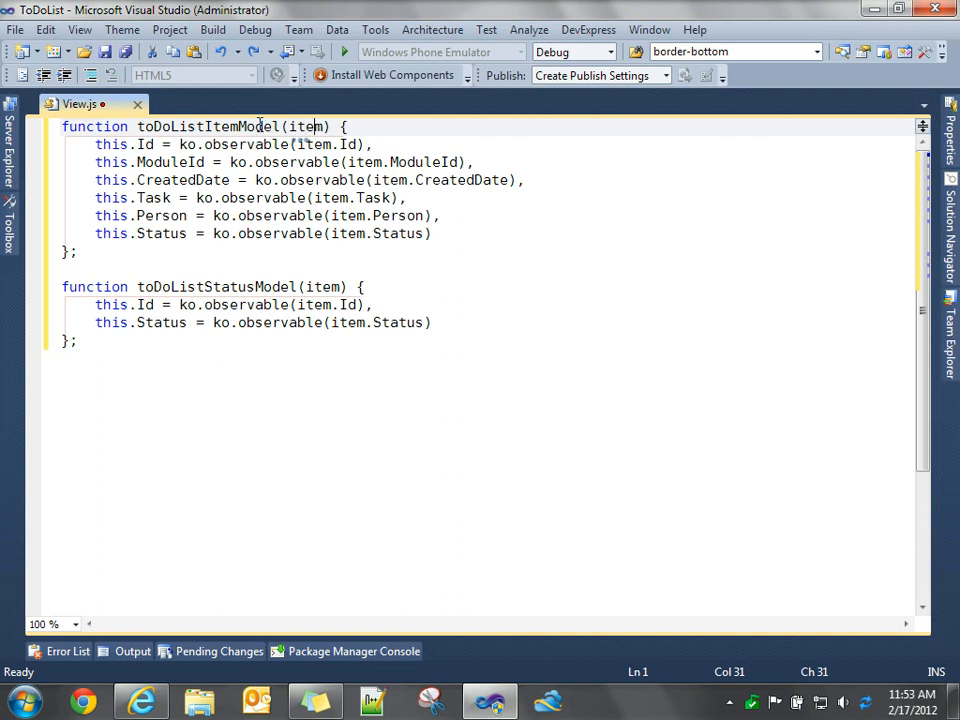
{"action": "double_click", "coordinate": [208, 126]}
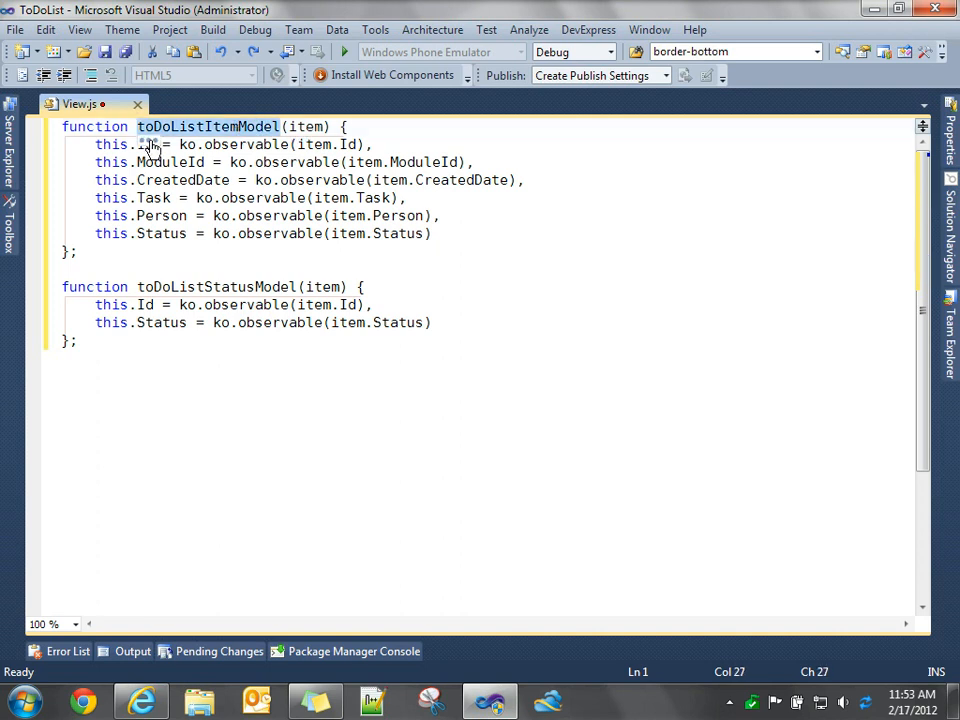
{"action": "left_click", "coordinate": [140, 144]}
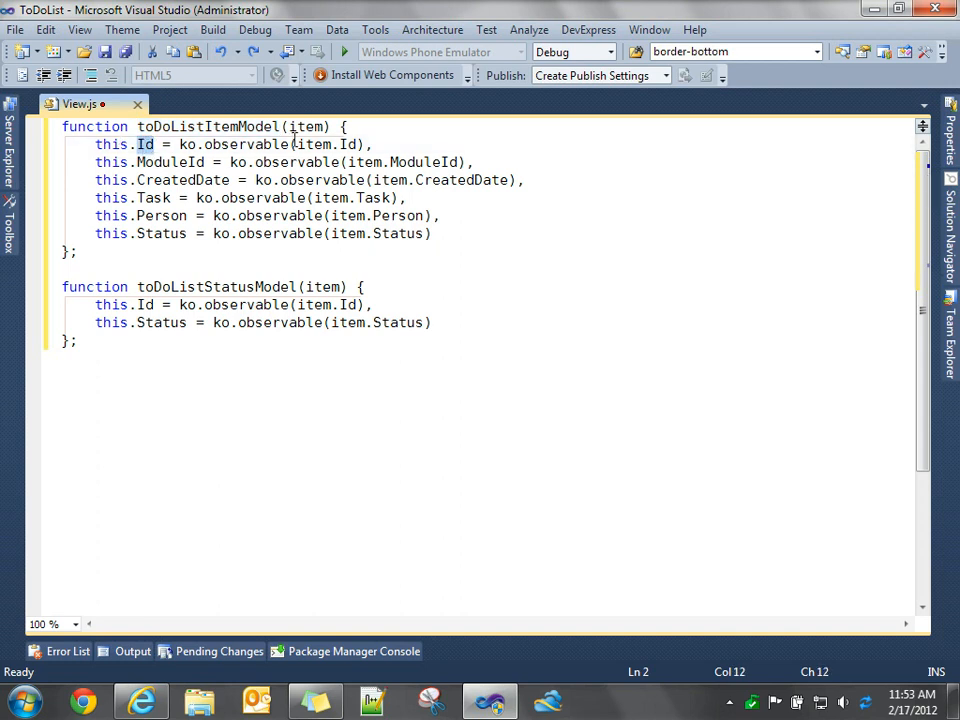
{"action": "double_click", "coordinate": [324, 144]}
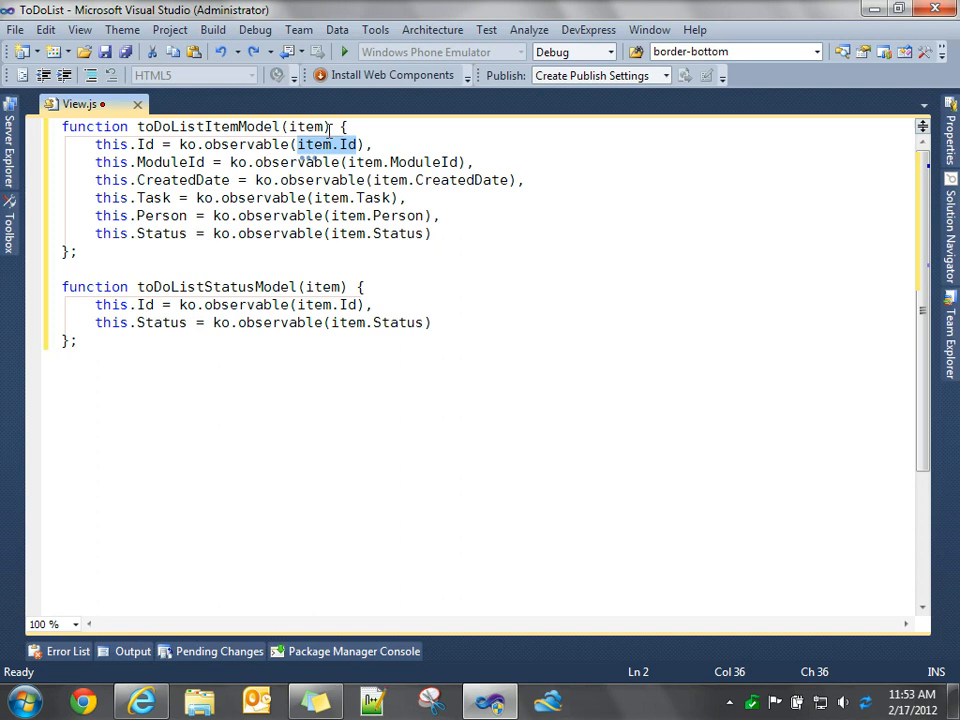
{"action": "mouse_move", "coordinate": [252, 144]}
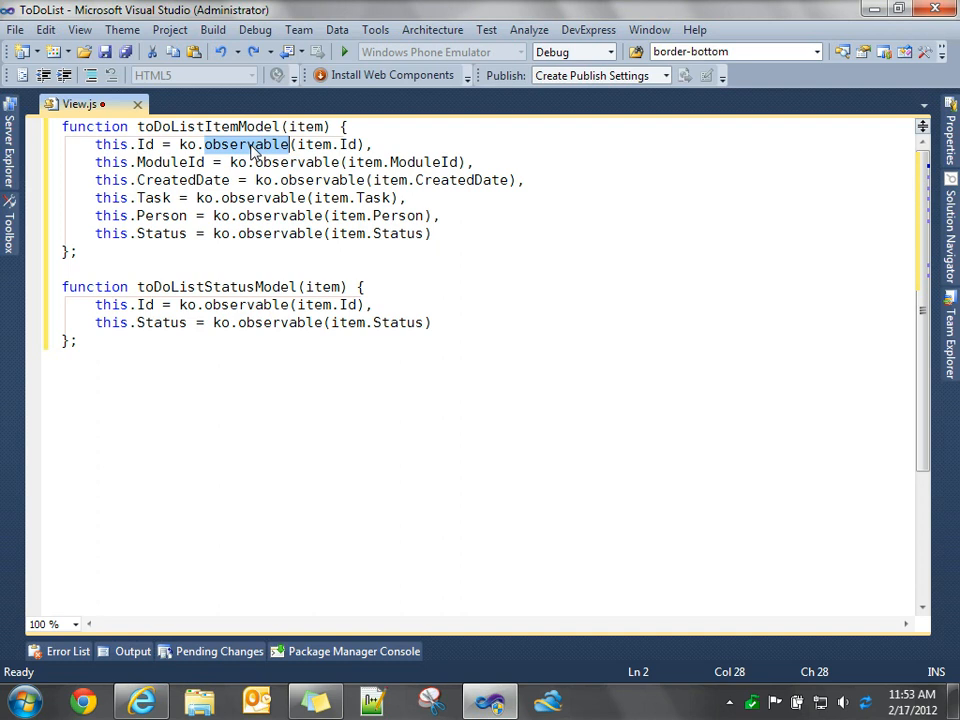
{"action": "double_click", "coordinate": [170, 162]}
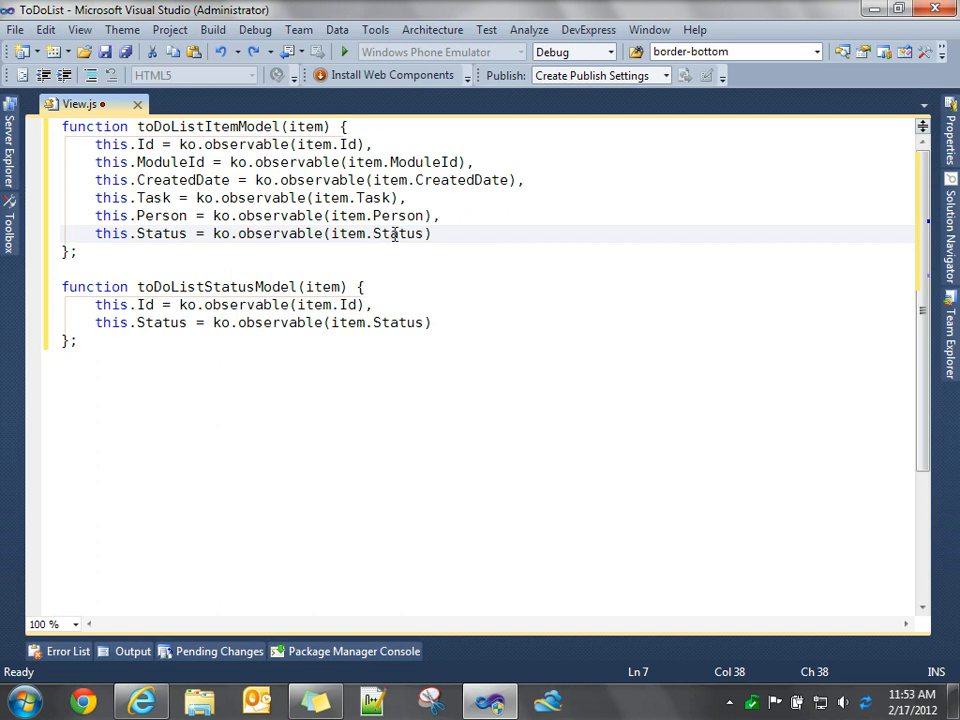
- Make toDoListItemModel's Status read item.ToDoListStatus.Status, save and close Models/View.js
{"action": "type", "text": "ToDoListStatus."}
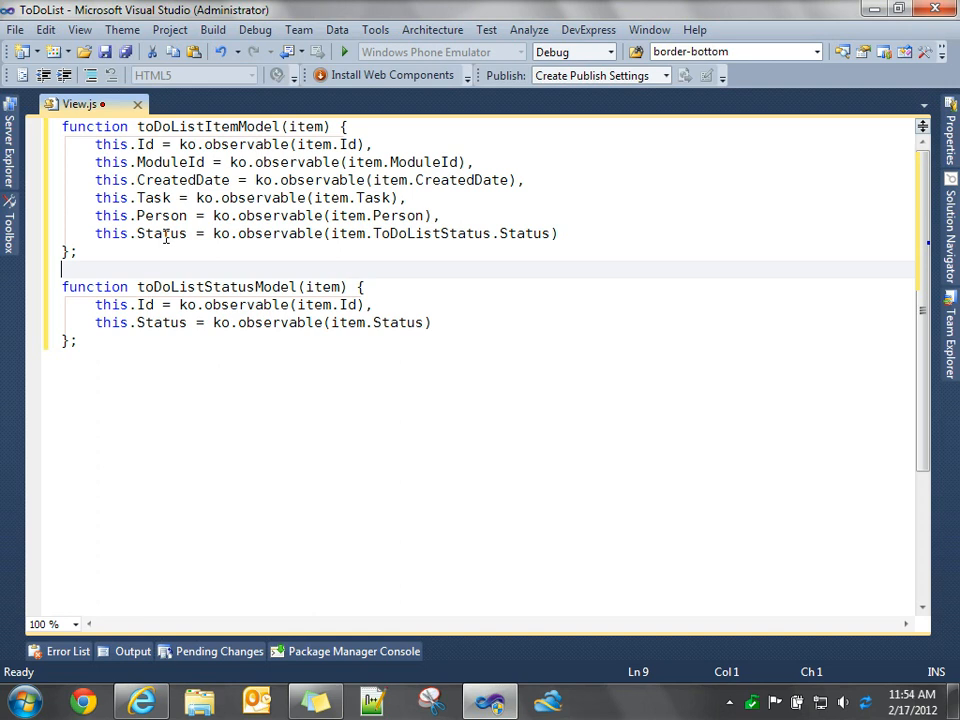
{"action": "mouse_move", "coordinate": [222, 216]}
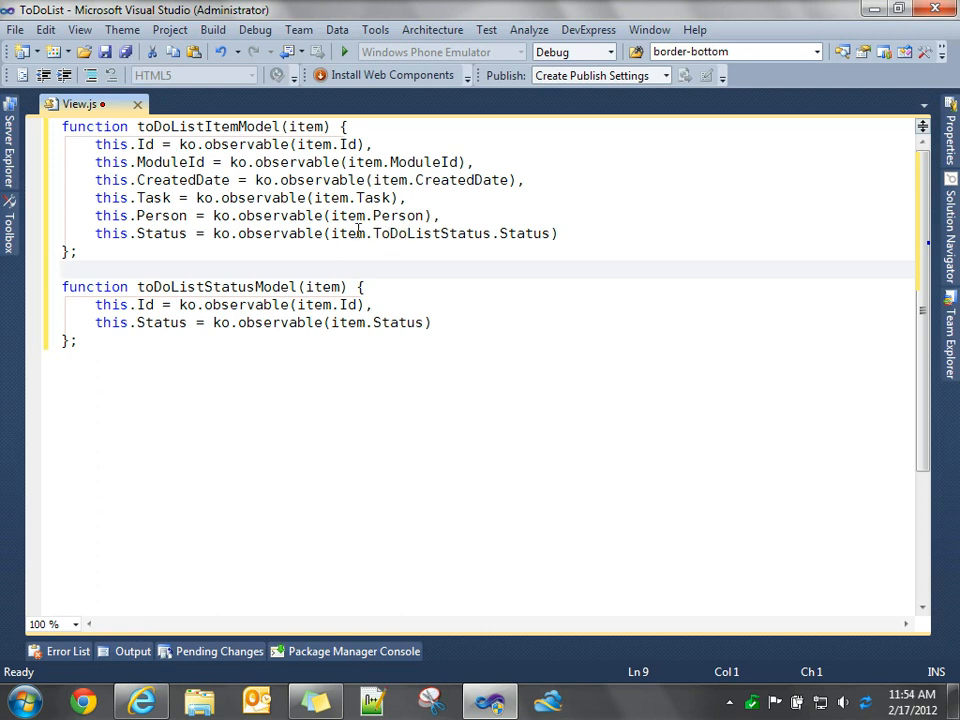
{"action": "left_click", "coordinate": [356, 232]}
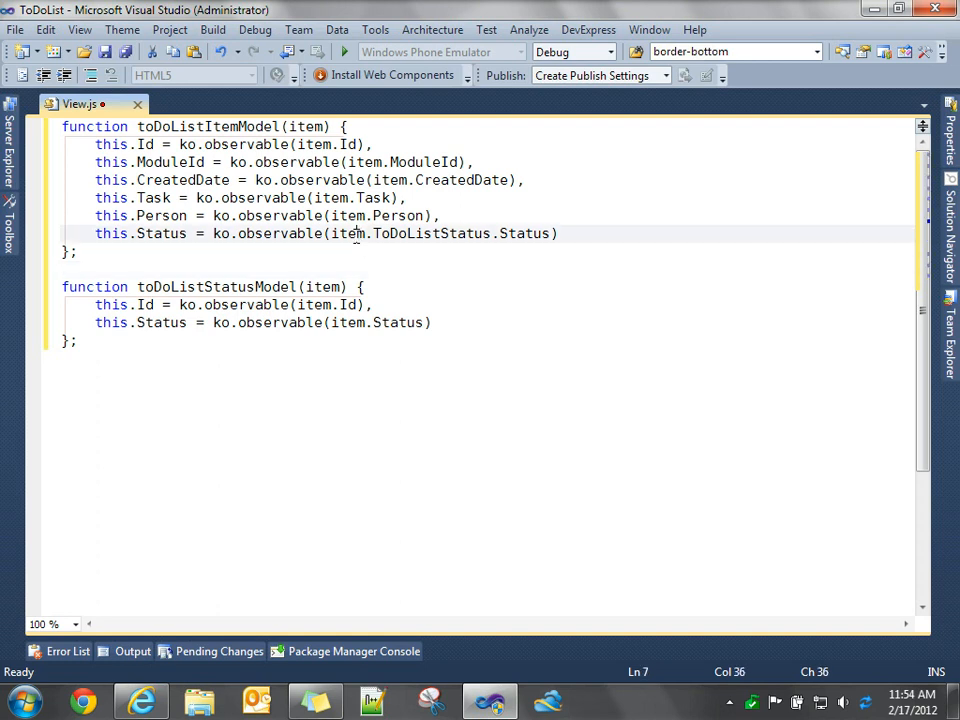
{"action": "double_click", "coordinate": [432, 232]}
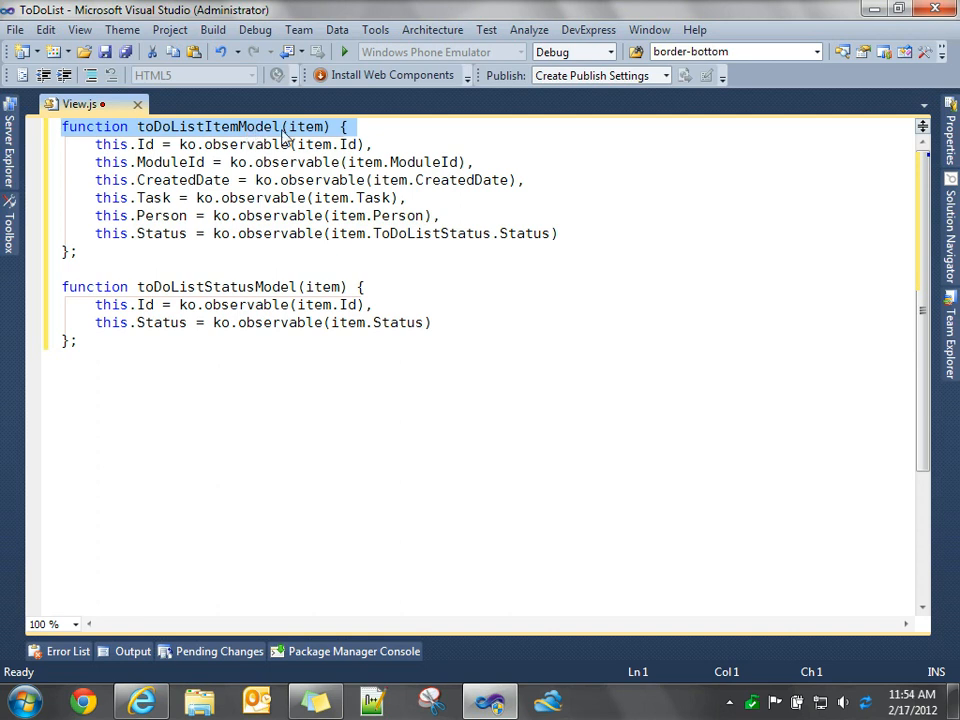
{"action": "double_click", "coordinate": [308, 128]}
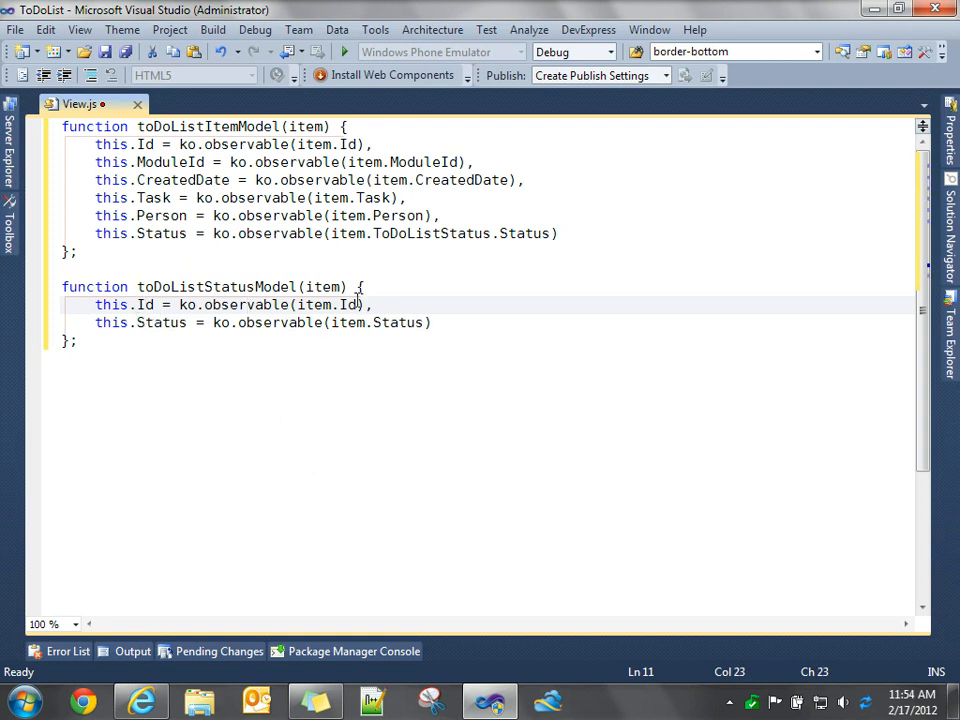
{"action": "double_click", "coordinate": [398, 322]}
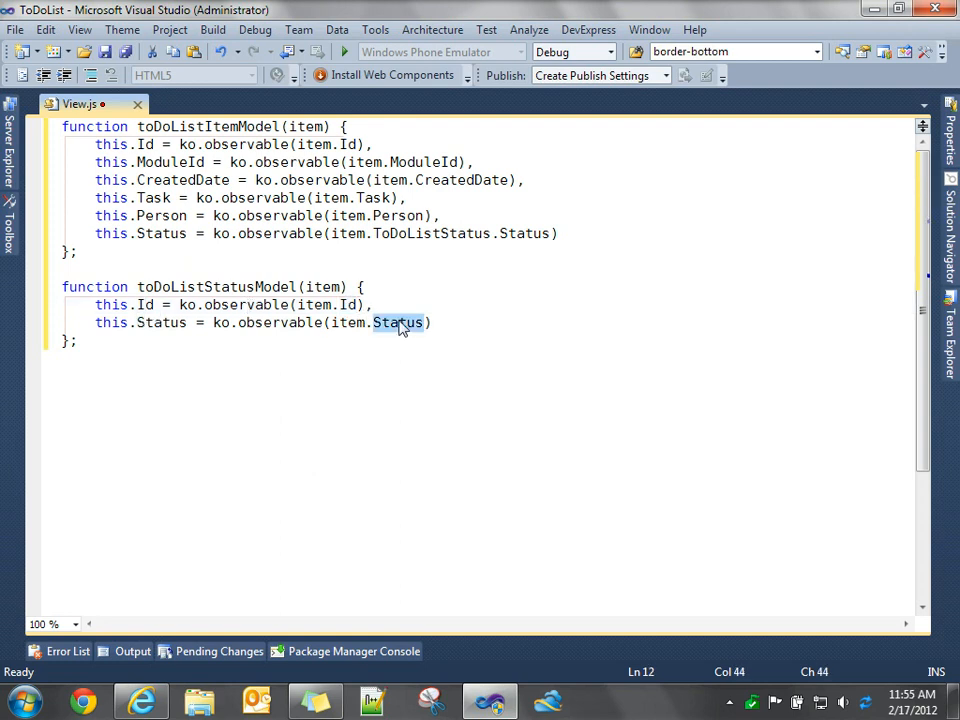
{"action": "mouse_move", "coordinate": [390, 328]}
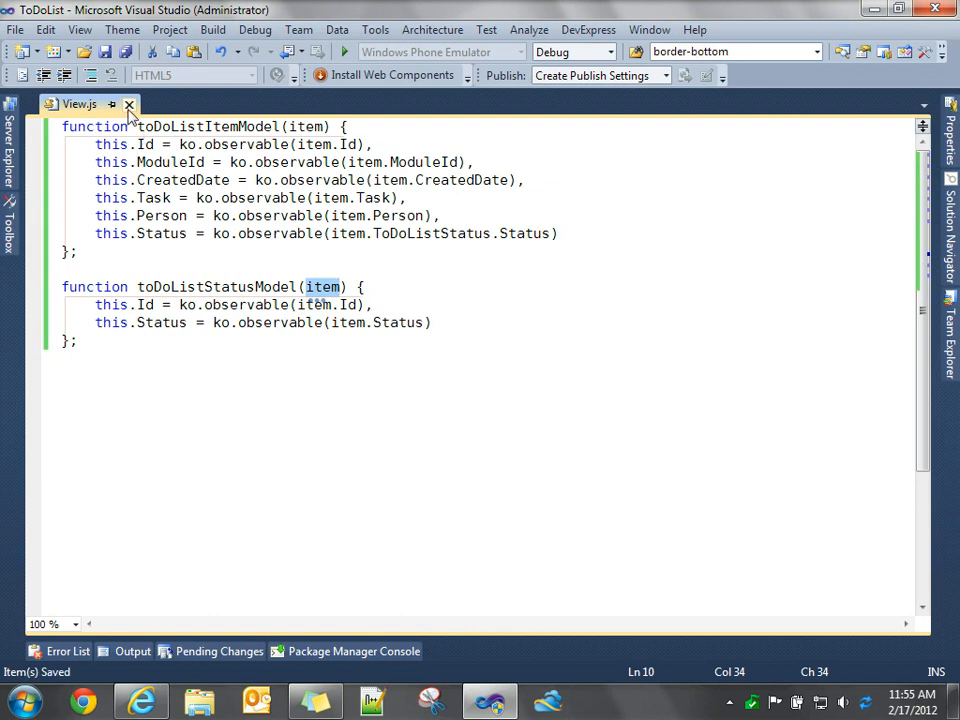
{"action": "left_click", "coordinate": [128, 104]}
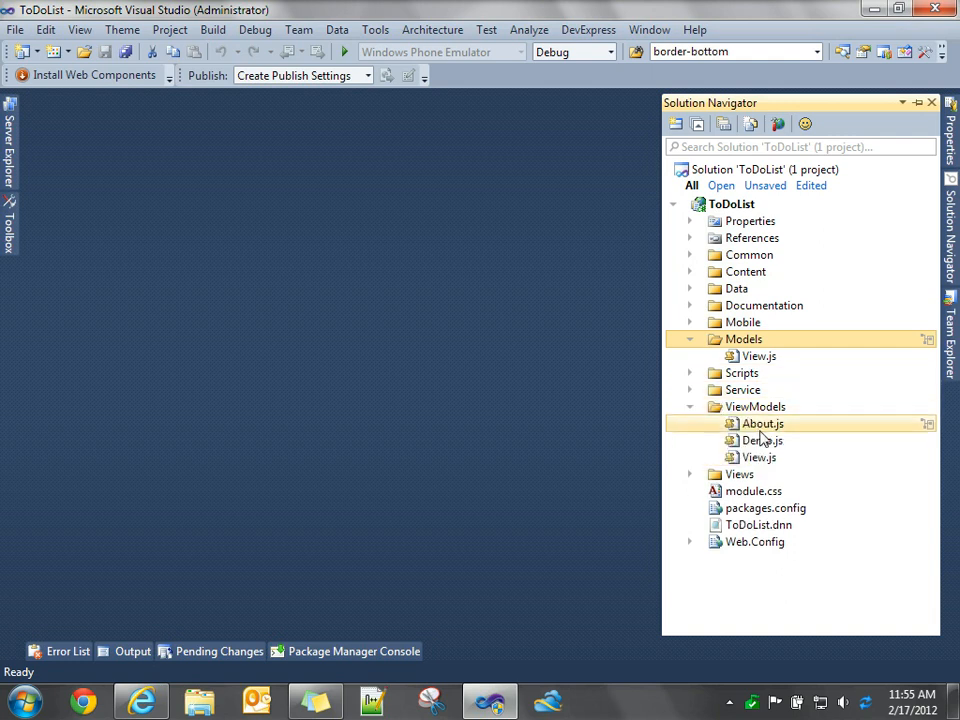
- Open View.js from the ViewModels folder in the editor
{"action": "double_click", "coordinate": [760, 456]}
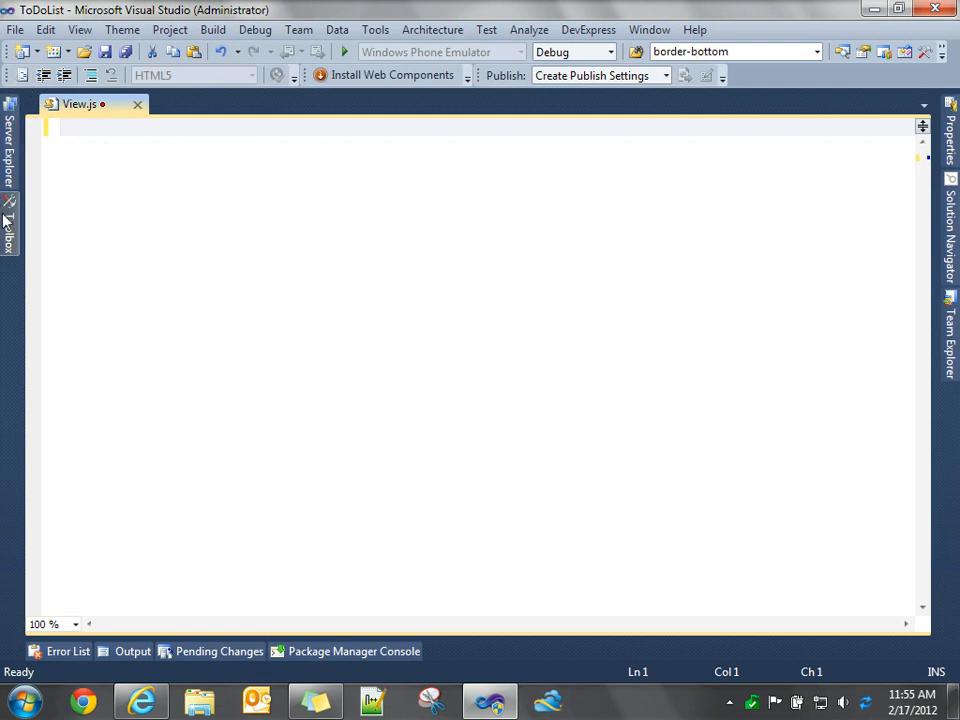
{"action": "left_click", "coordinate": [10, 220]}
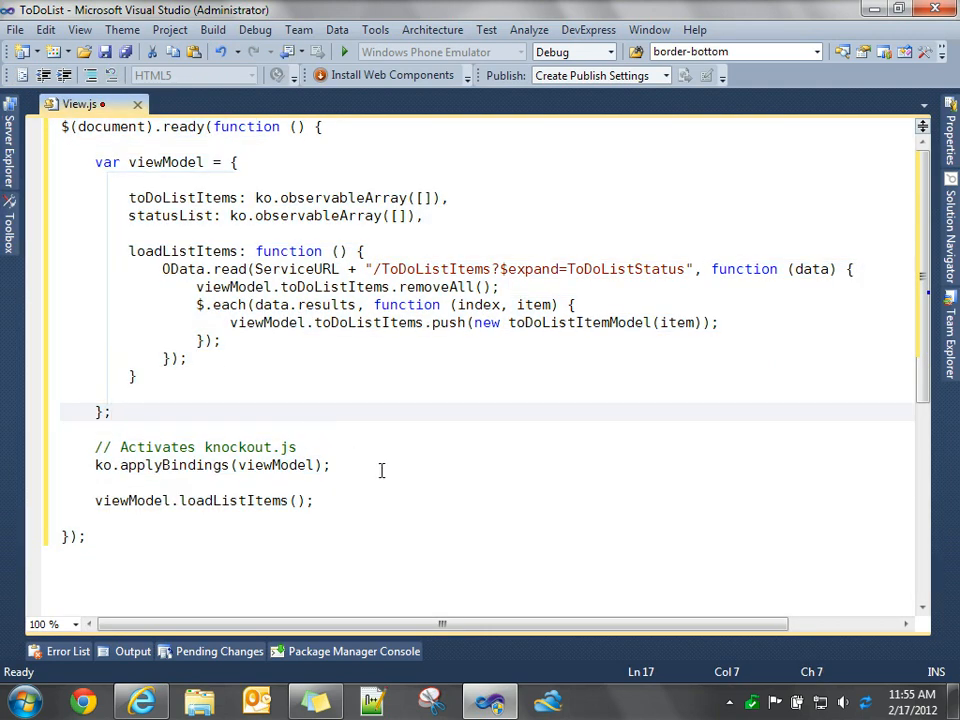
{"action": "mouse_move", "coordinate": [338, 436]}
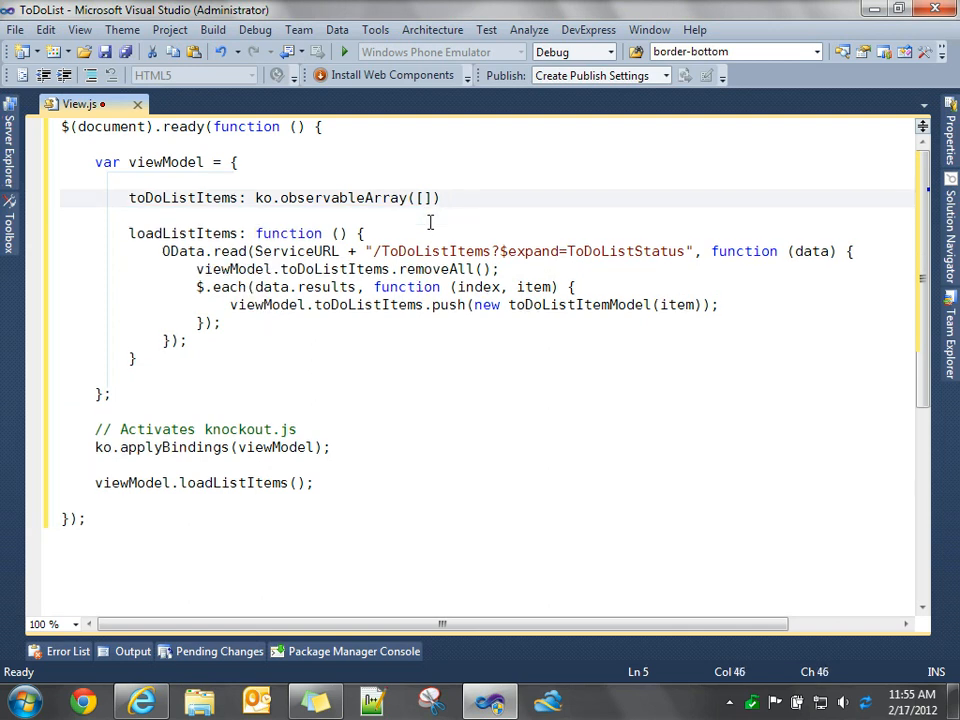
- Delete the statusList observable array, keeping the comma after toDoListItems
{"action": "type", "text": ","}
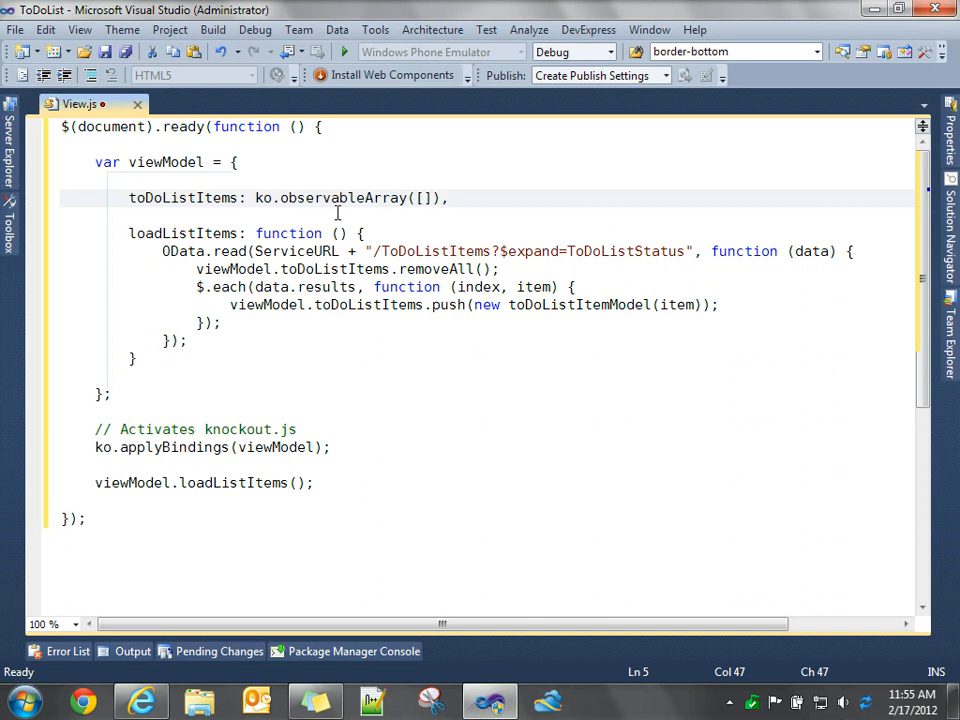
{"action": "double_click", "coordinate": [184, 198]}
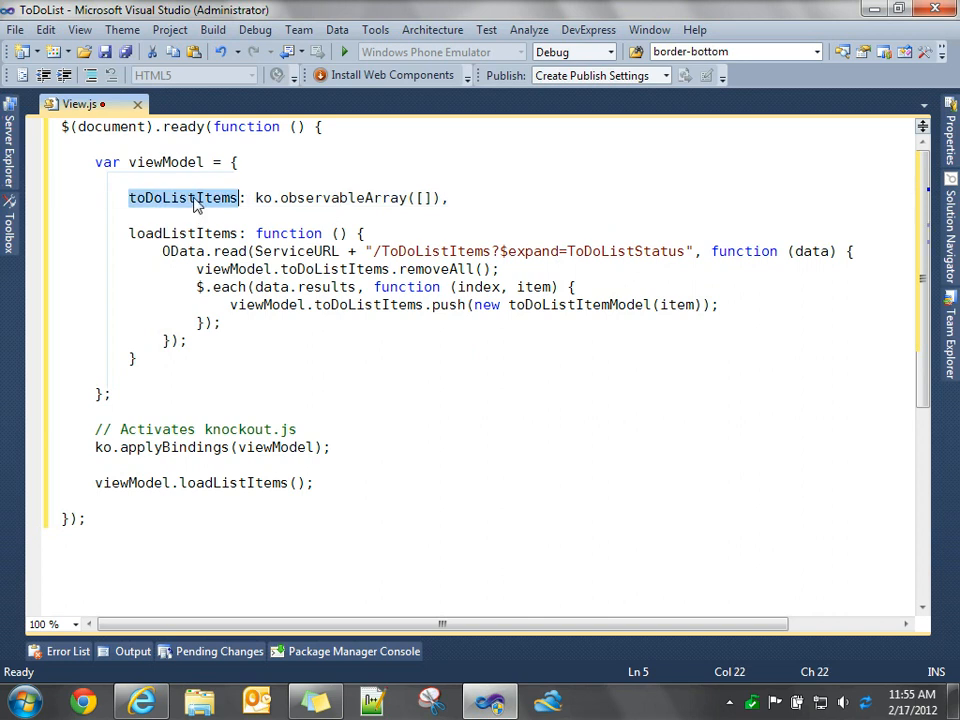
{"action": "mouse_move", "coordinate": [228, 204]}
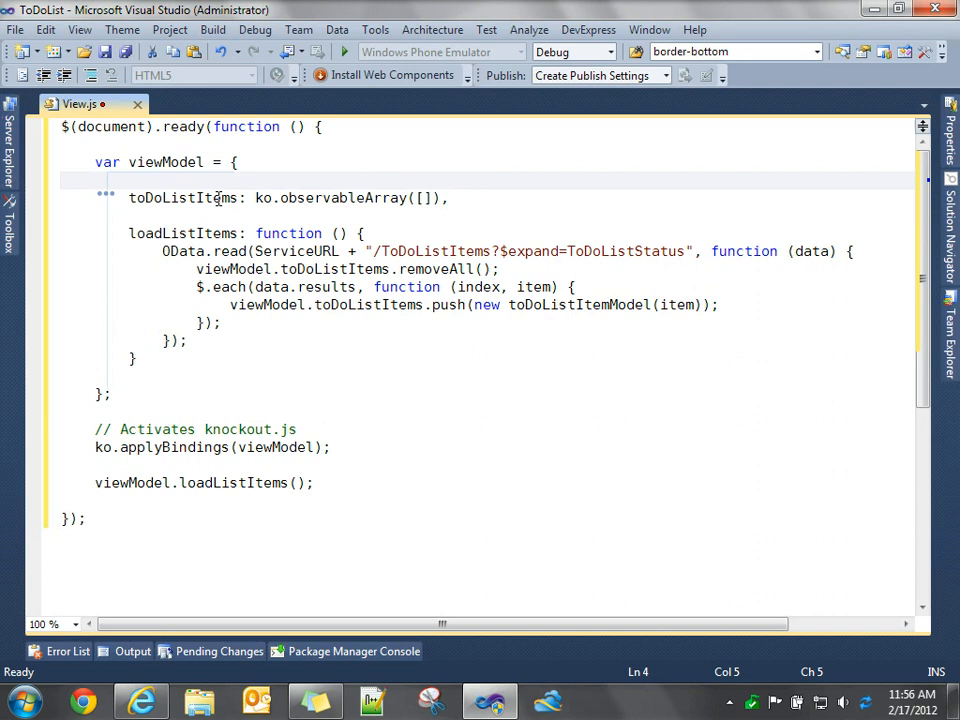
{"action": "mouse_move", "coordinate": [348, 204]}
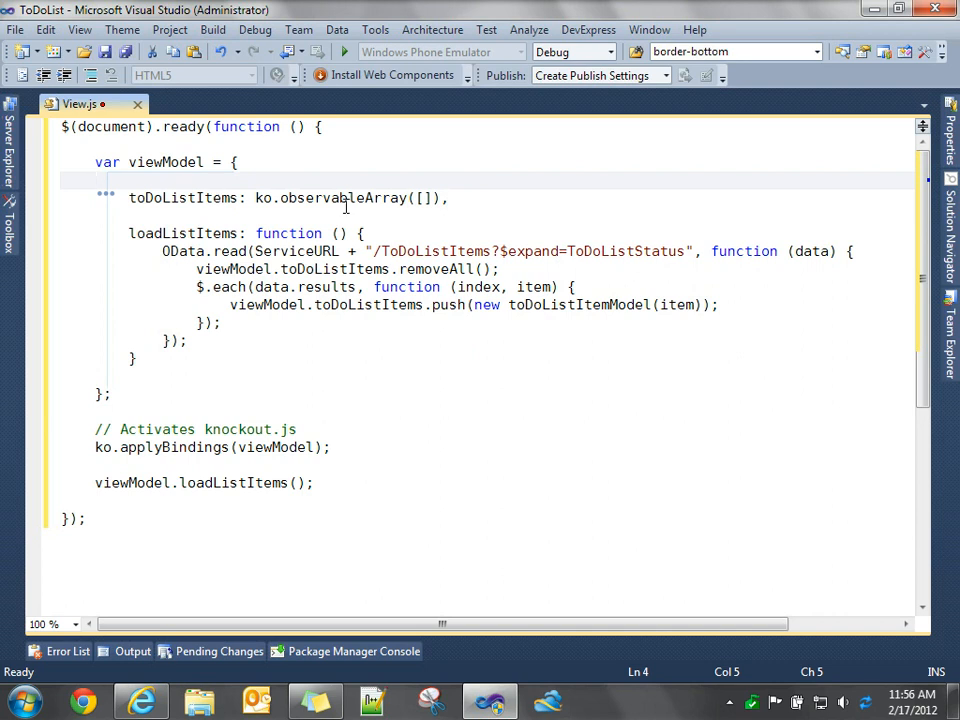
{"action": "double_click", "coordinate": [184, 198]}
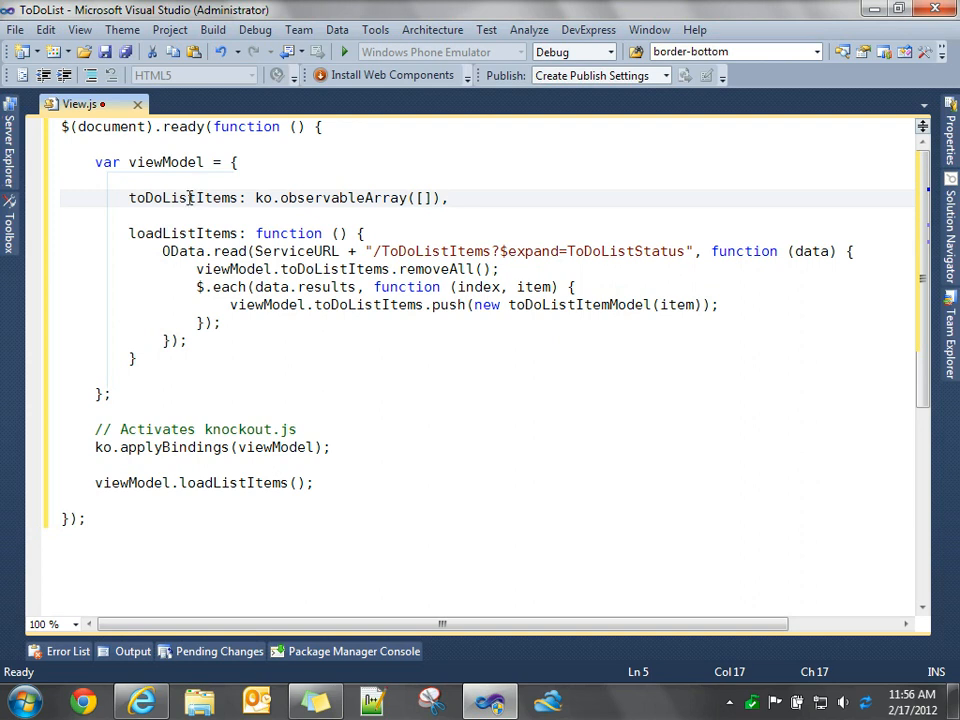
{"action": "double_click", "coordinate": [184, 198]}
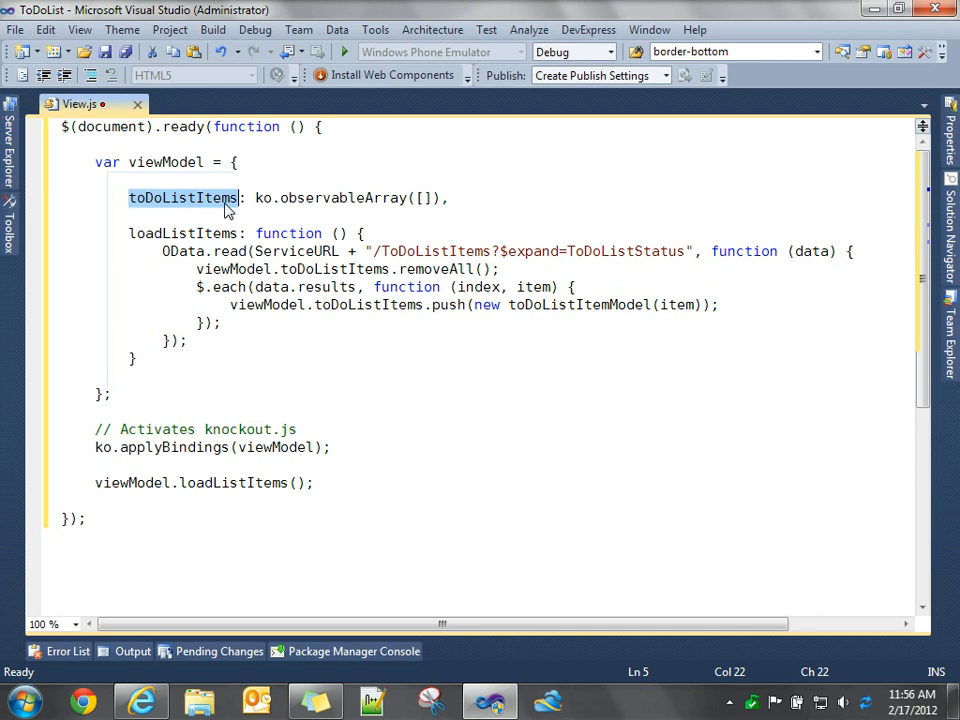
{"action": "mouse_move", "coordinate": [136, 204]}
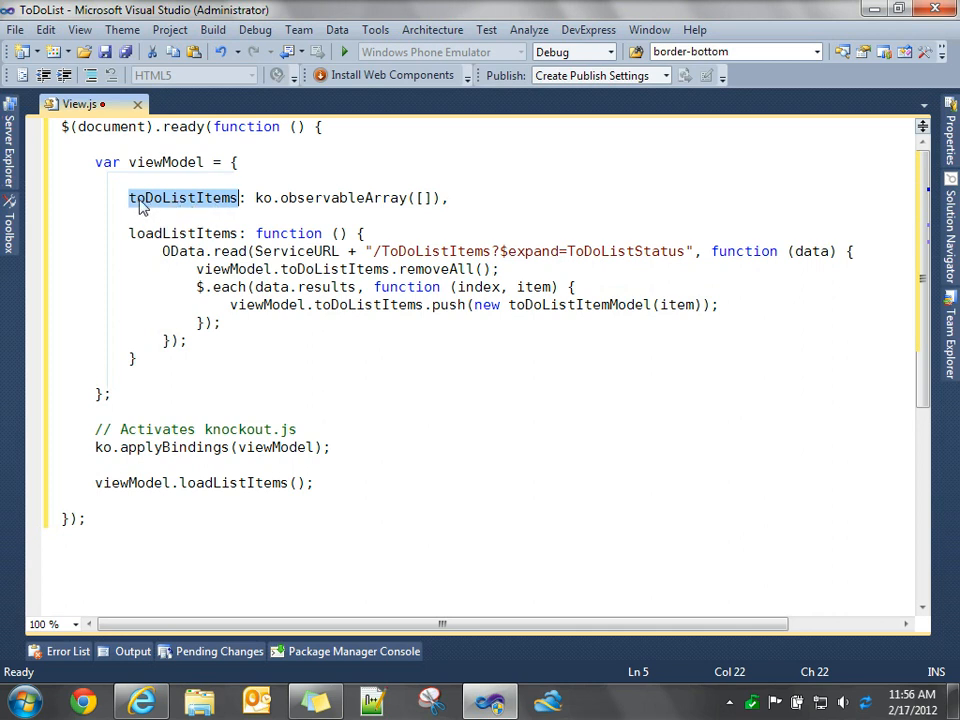